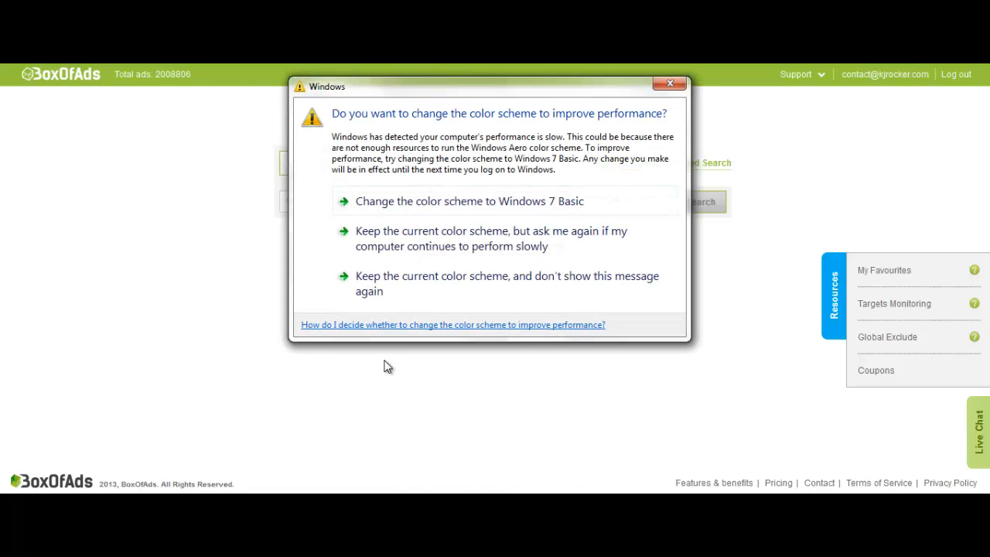
Step: Dismiss the Windows colour-scheme performance warning to reach the empty PPV search page
{"action": "left_click", "coordinate": [670, 83]}
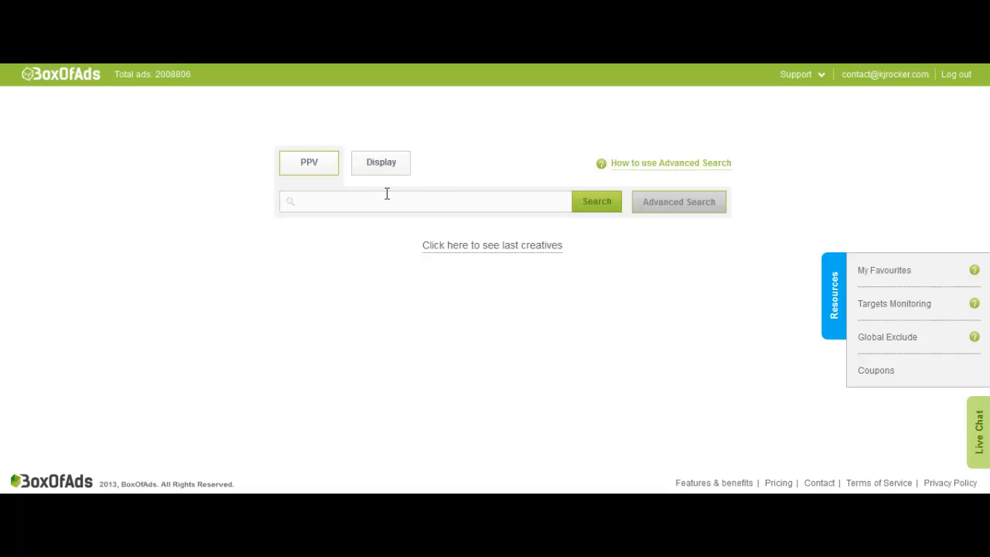
Step: Search PPV for 'cpv' with Advanced Search open and the Target filter cleared and applied
{"action": "type", "text": "c"}
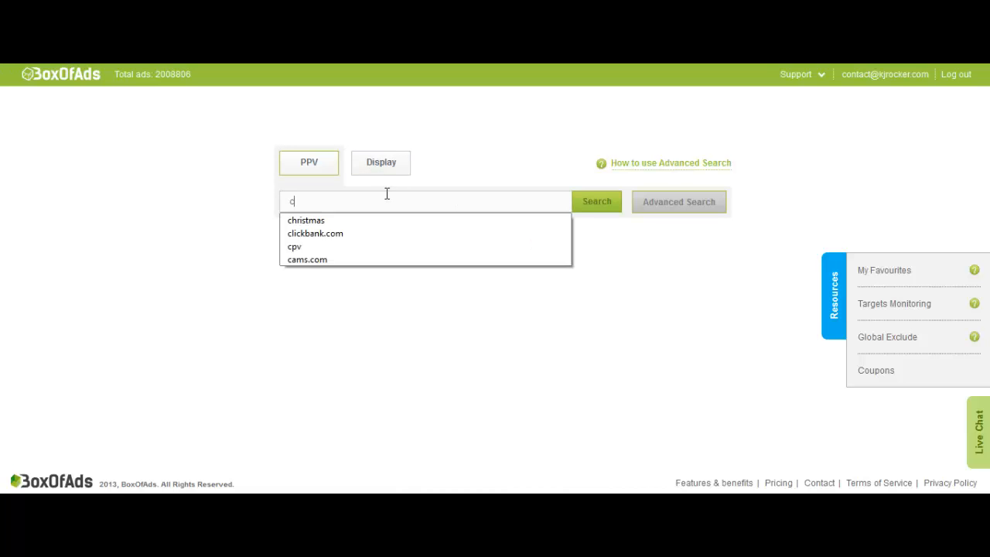
{"action": "left_click", "coordinate": [678, 201]}
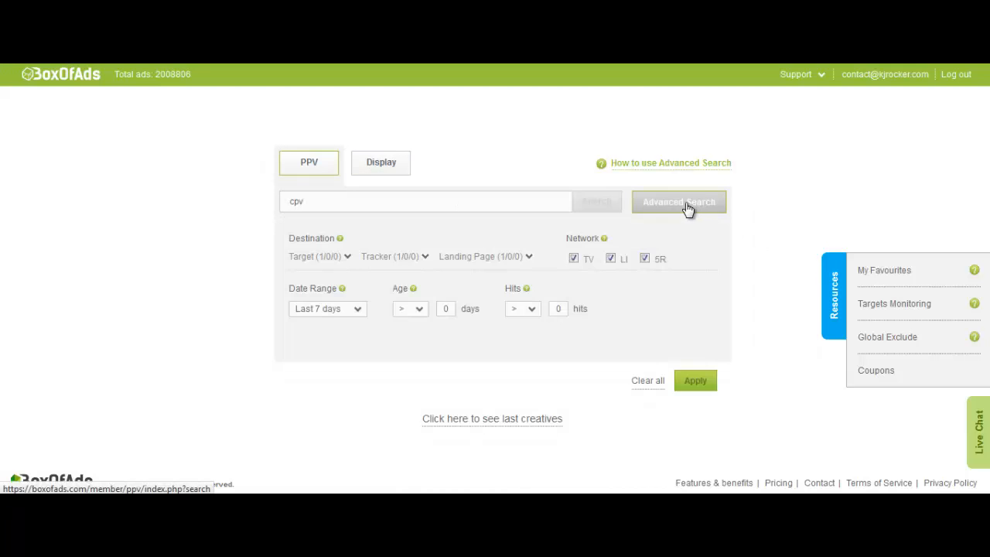
{"action": "mouse_move", "coordinate": [350, 263]}
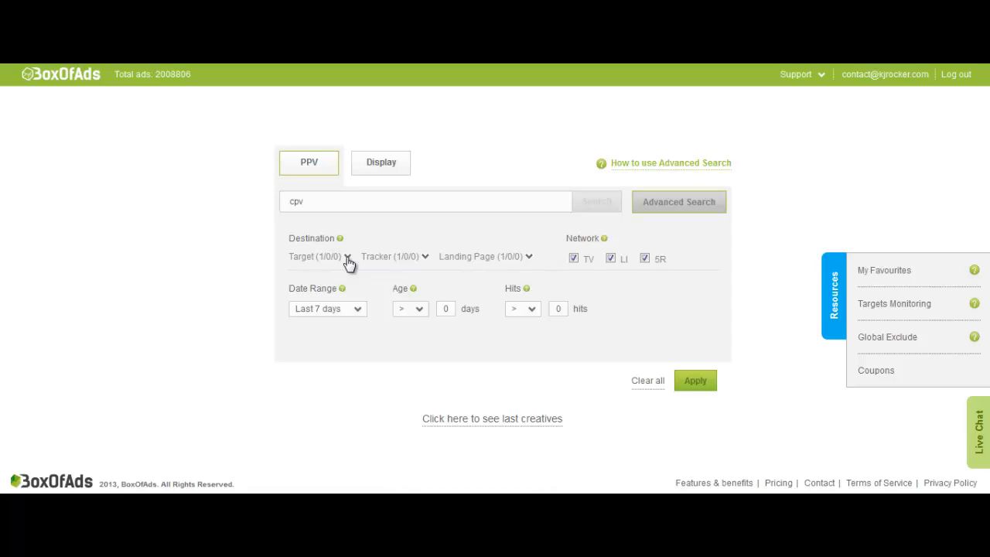
{"action": "left_click", "coordinate": [346, 257]}
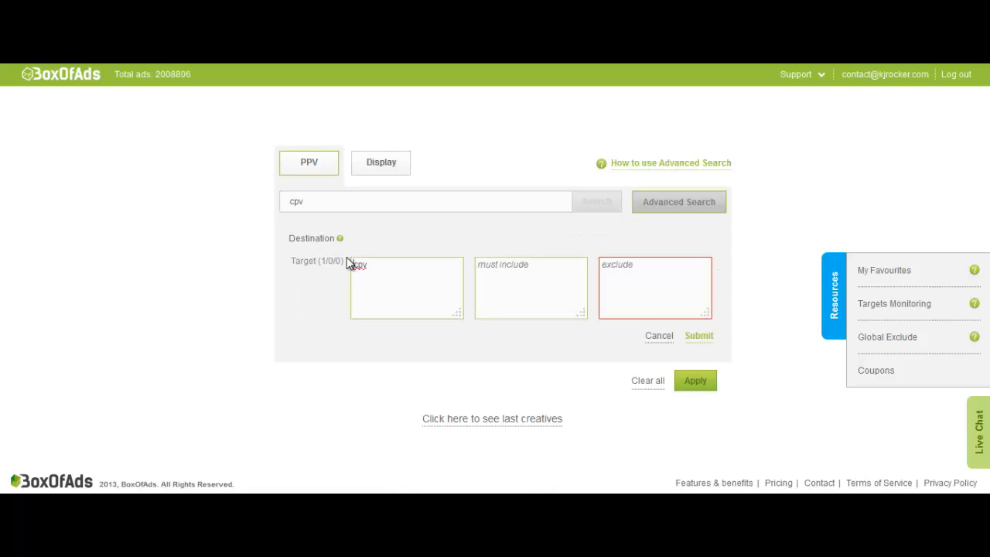
{"action": "left_click", "coordinate": [405, 287]}
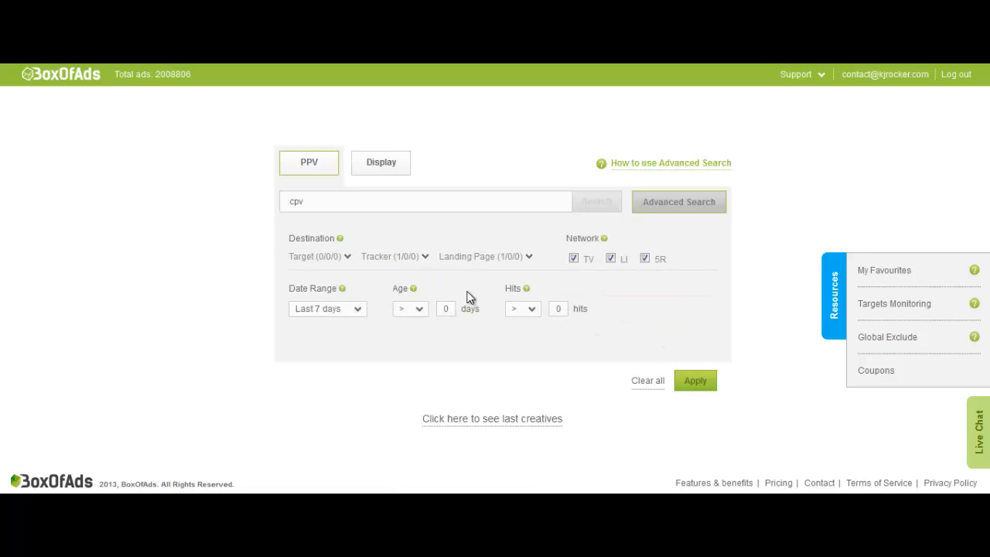
{"action": "left_click", "coordinate": [486, 257]}
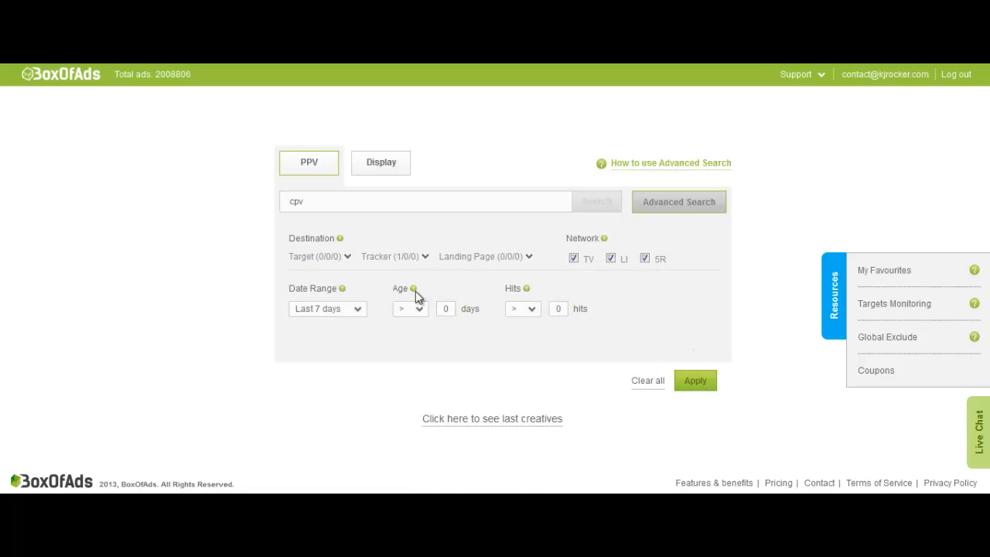
{"action": "mouse_move", "coordinate": [653, 325]}
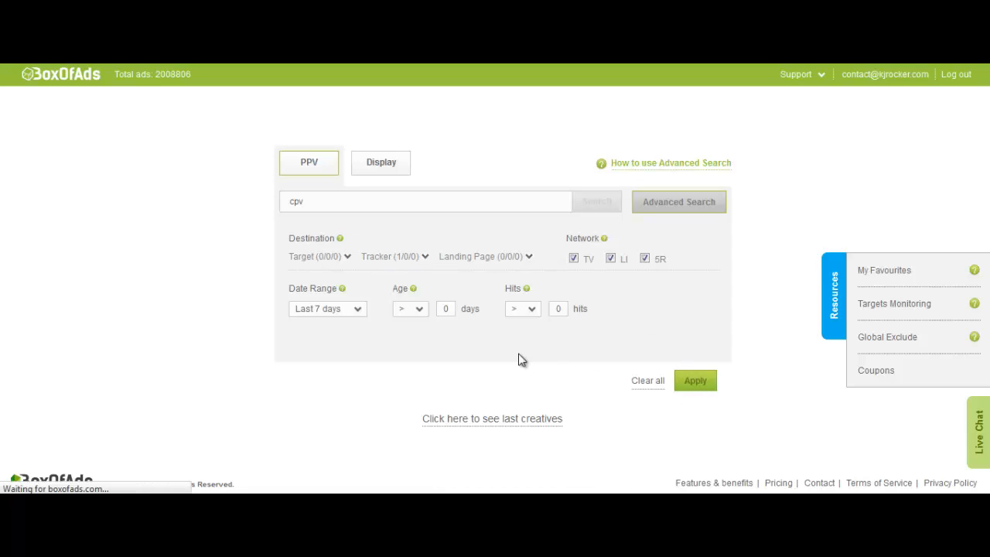
{"action": "mouse_move", "coordinate": [381, 229]}
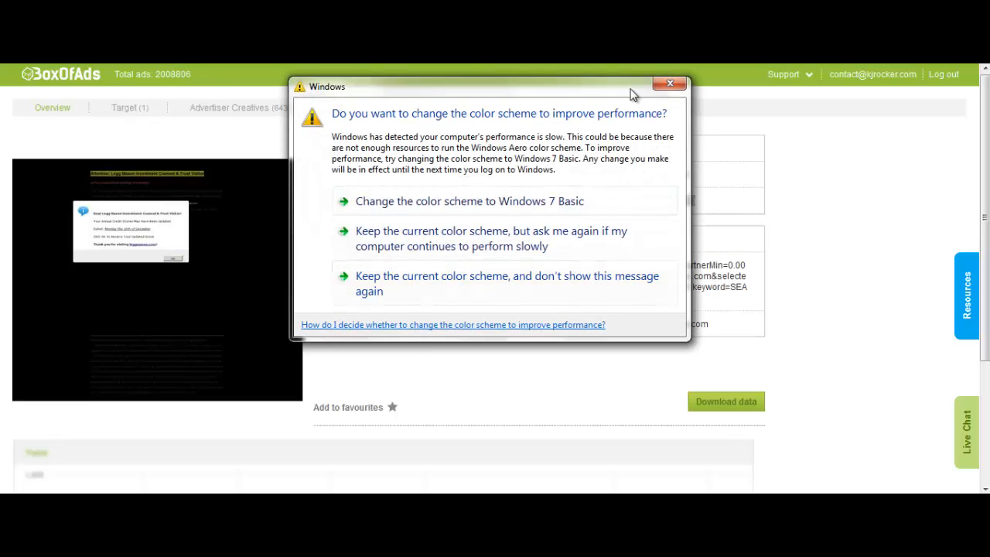
Step: Dismiss the warning and filter the PPV results to more than 100 hits, leaving 134 creatives
{"action": "left_click", "coordinate": [669, 84]}
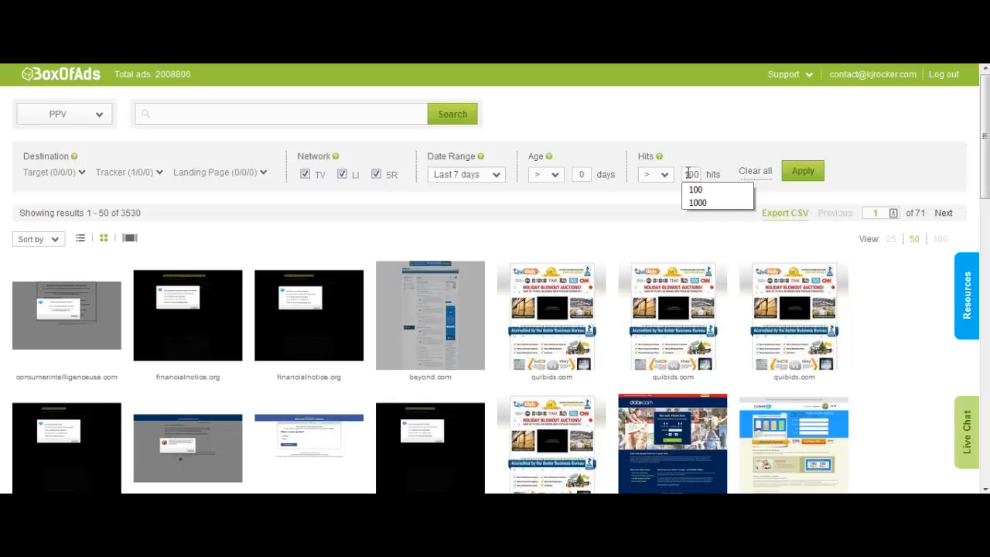
{"action": "left_click", "coordinate": [696, 189]}
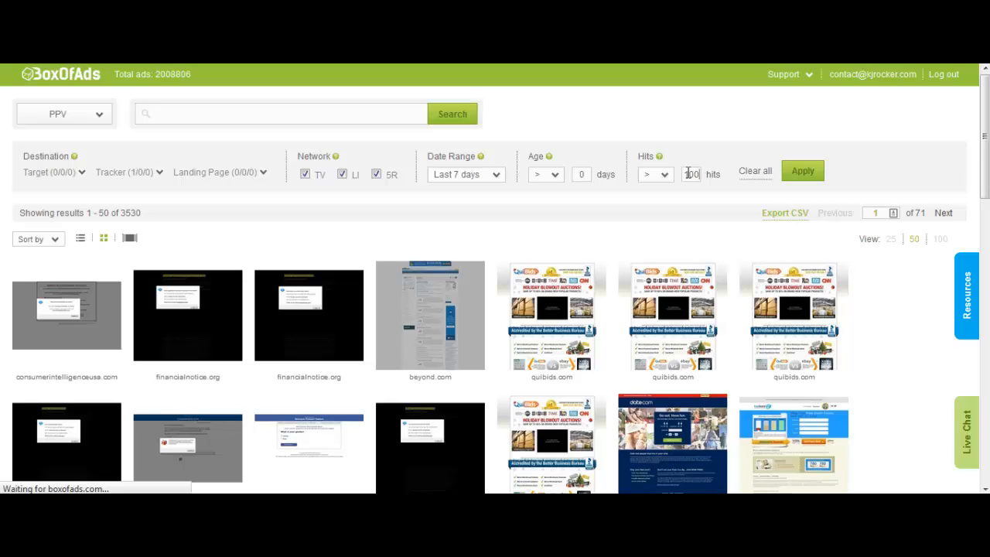
{"action": "left_click", "coordinate": [802, 170]}
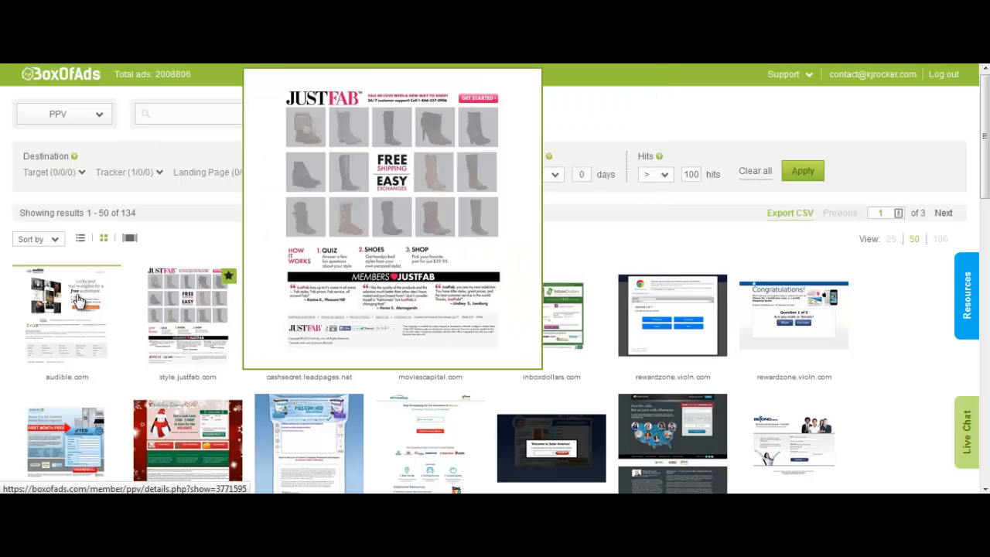
{"action": "scroll", "scroll_direction": "down", "scroll_amount": 3}
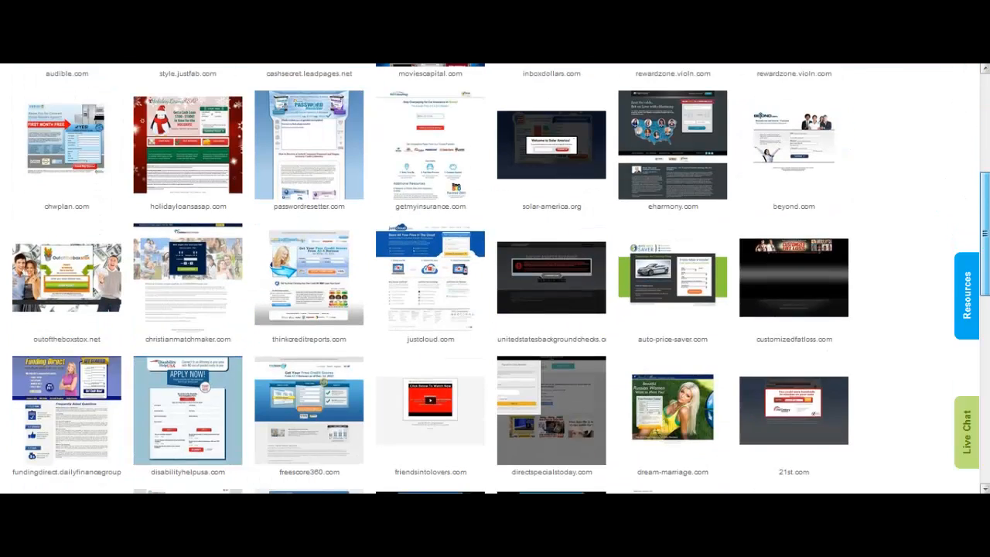
{"action": "scroll", "scroll_direction": "up", "scroll_amount": 3}
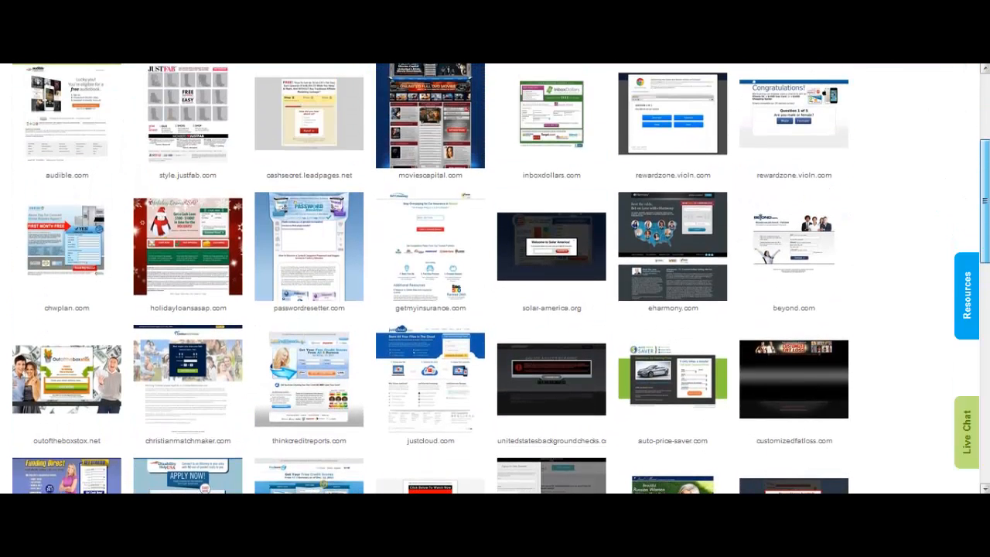
{"action": "scroll", "scroll_direction": "down", "scroll_amount": 3}
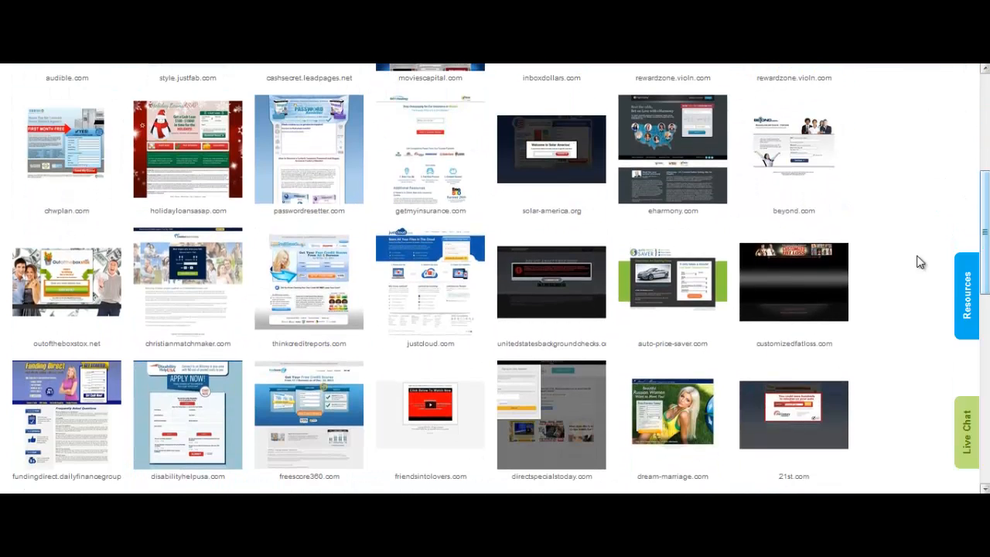
{"action": "left_click", "coordinate": [430, 406]}
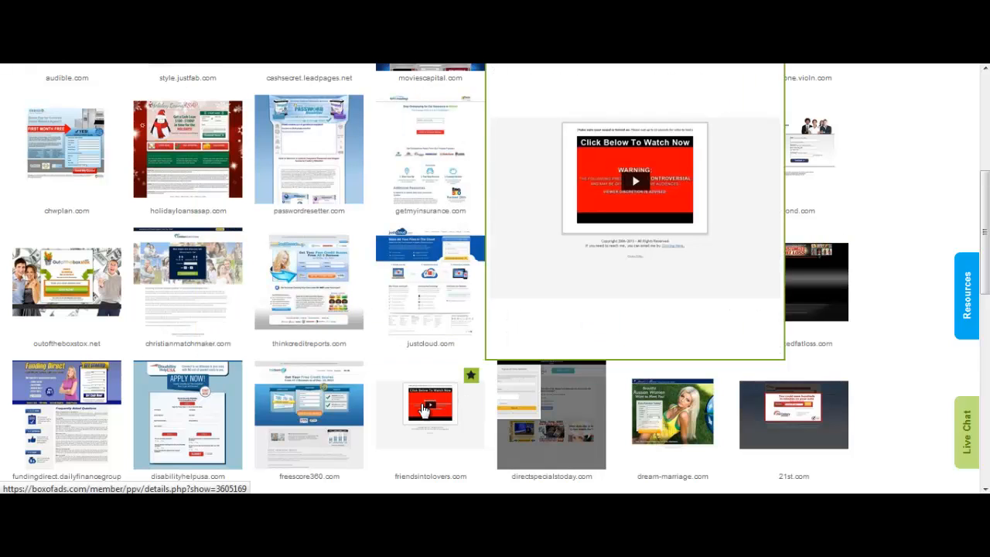
Step: View the friendsintolovers.com ad's details and highlight its first and last seen dates
{"action": "left_click", "coordinate": [430, 402]}
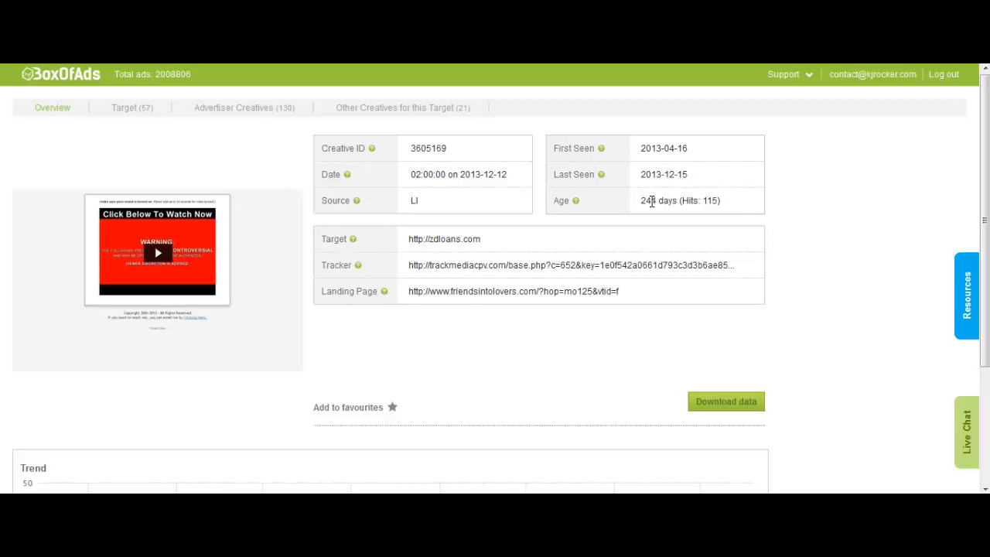
{"action": "mouse_move", "coordinate": [664, 149]}
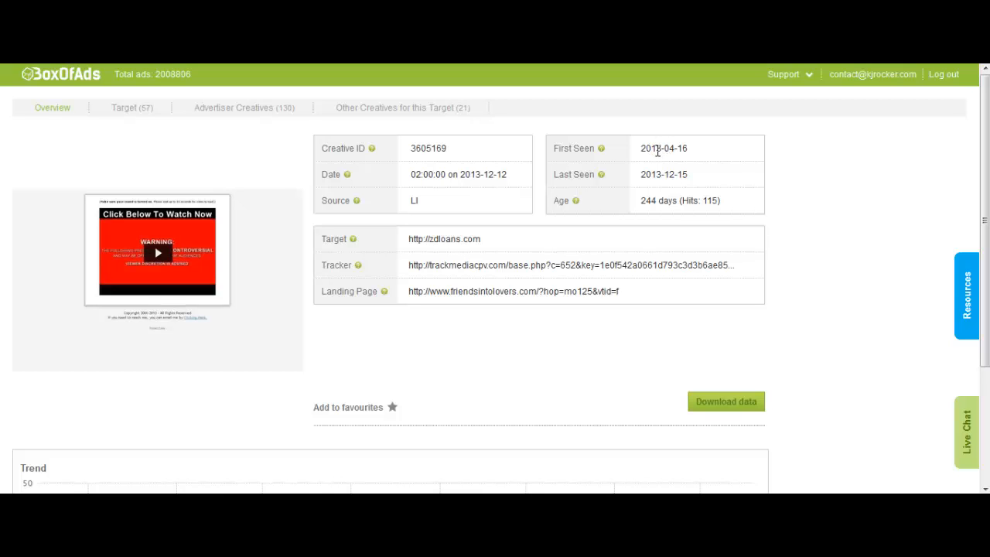
{"action": "double_click", "coordinate": [662, 148]}
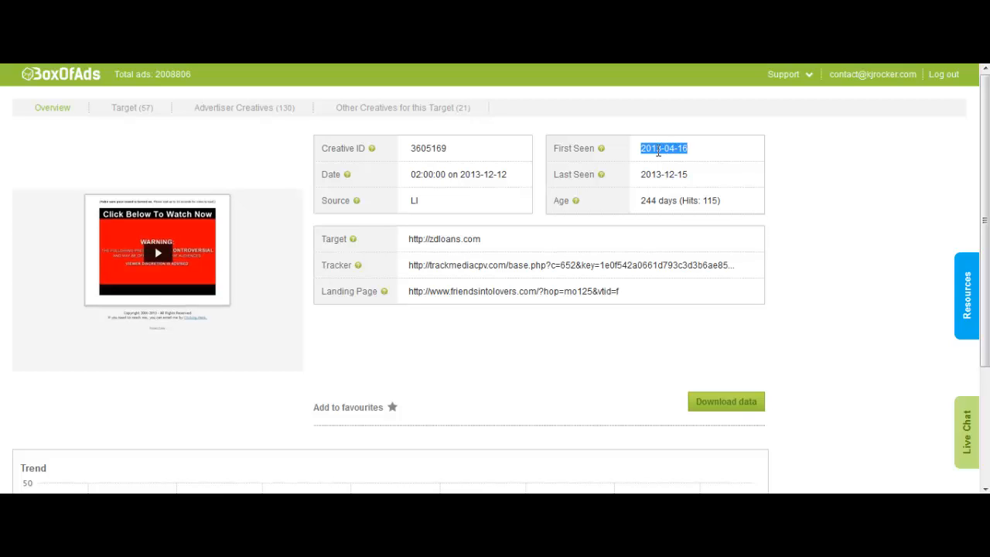
{"action": "mouse_move", "coordinate": [659, 173]}
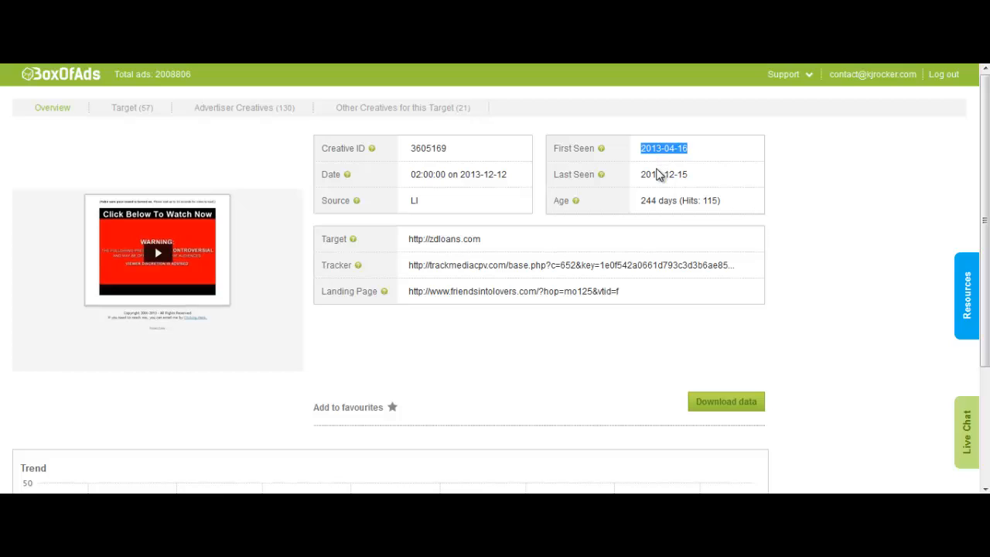
{"action": "mouse_move", "coordinate": [653, 192]}
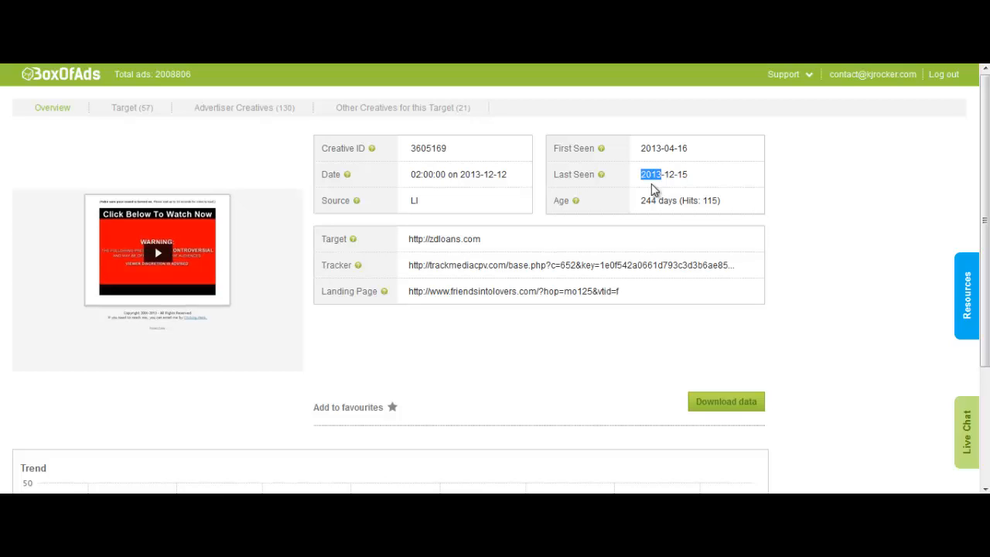
{"action": "double_click", "coordinate": [415, 201]}
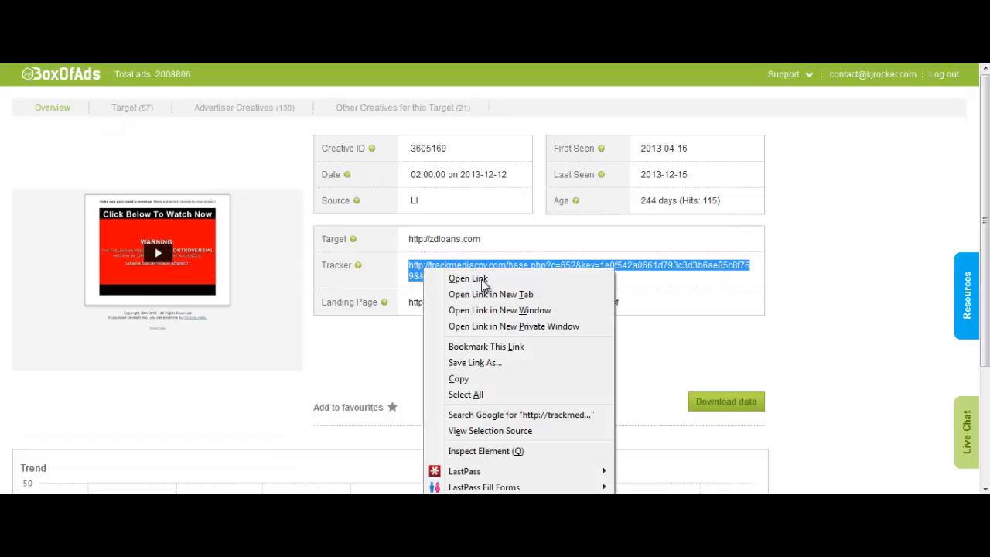
{"action": "left_click", "coordinate": [477, 235]}
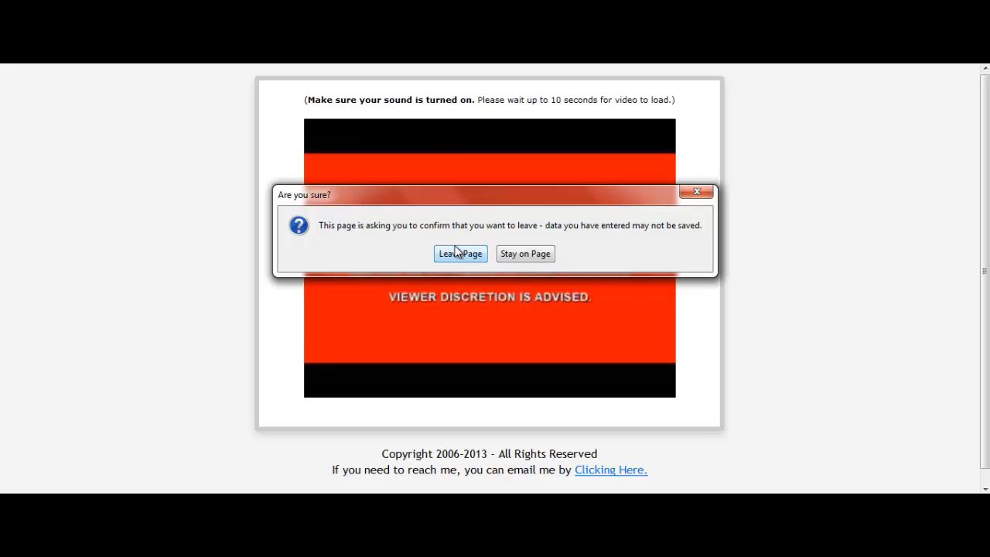
{"action": "left_click", "coordinate": [461, 254]}
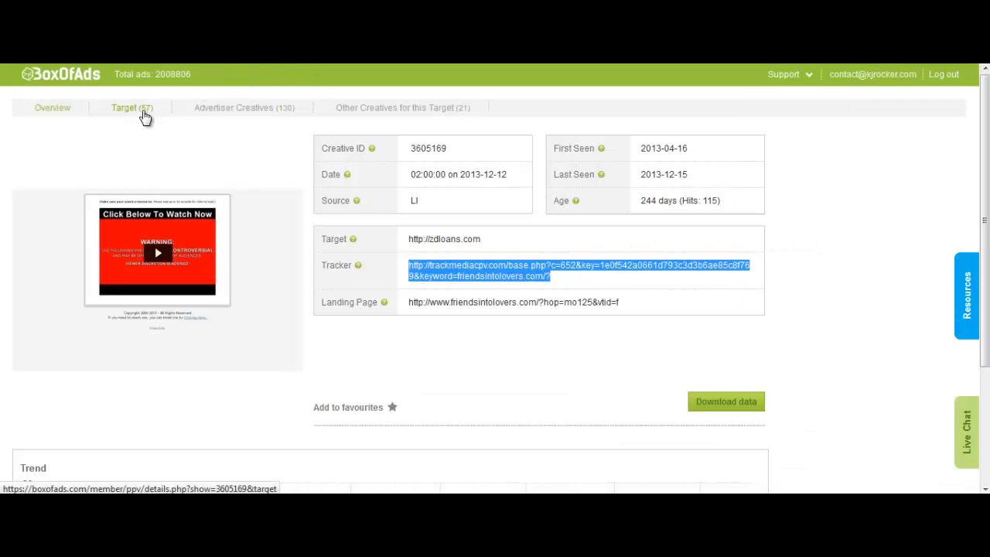
Step: List the creative's 57 target sites, select friendsintolovers.com at 60 hits and leave the preview page
{"action": "left_click", "coordinate": [131, 109]}
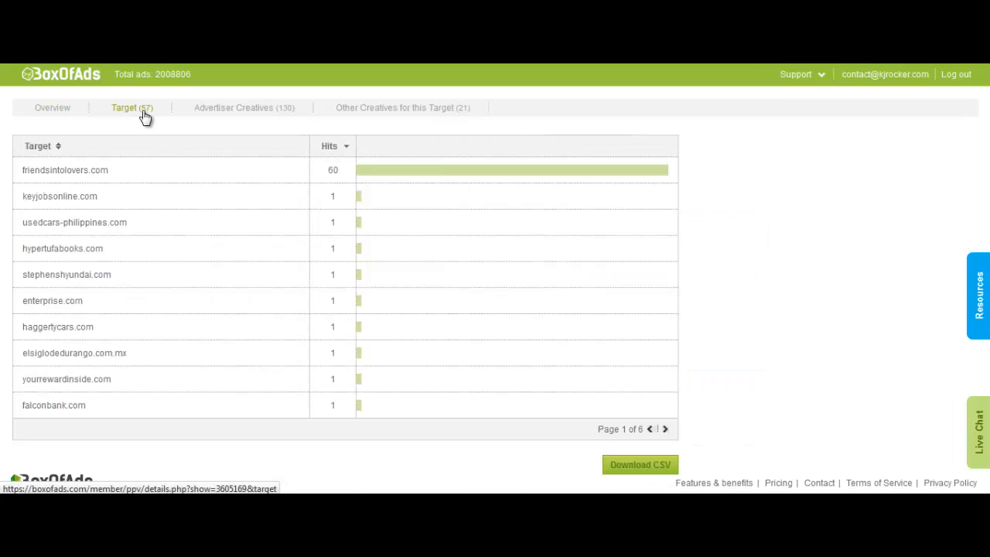
{"action": "mouse_move", "coordinate": [171, 171]}
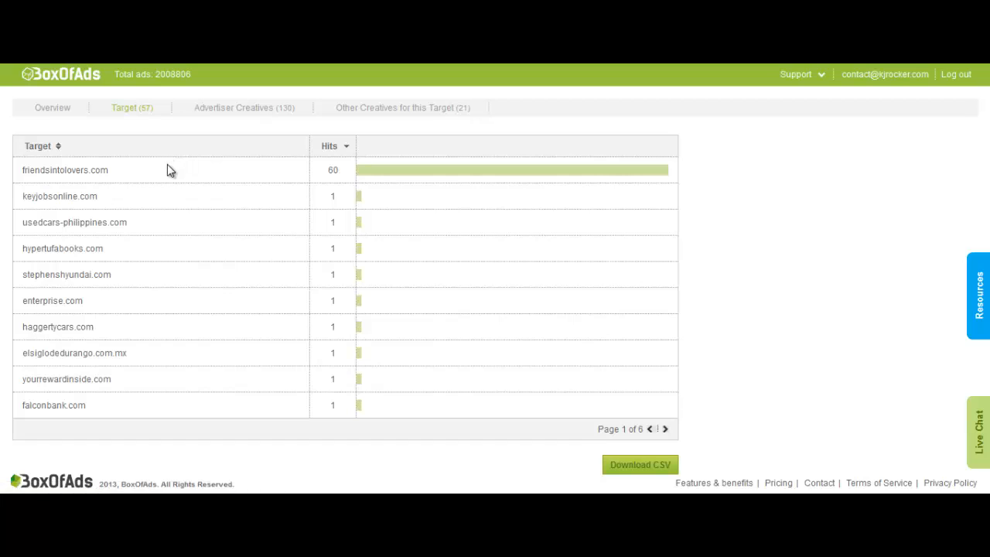
{"action": "right_click", "coordinate": [65, 169]}
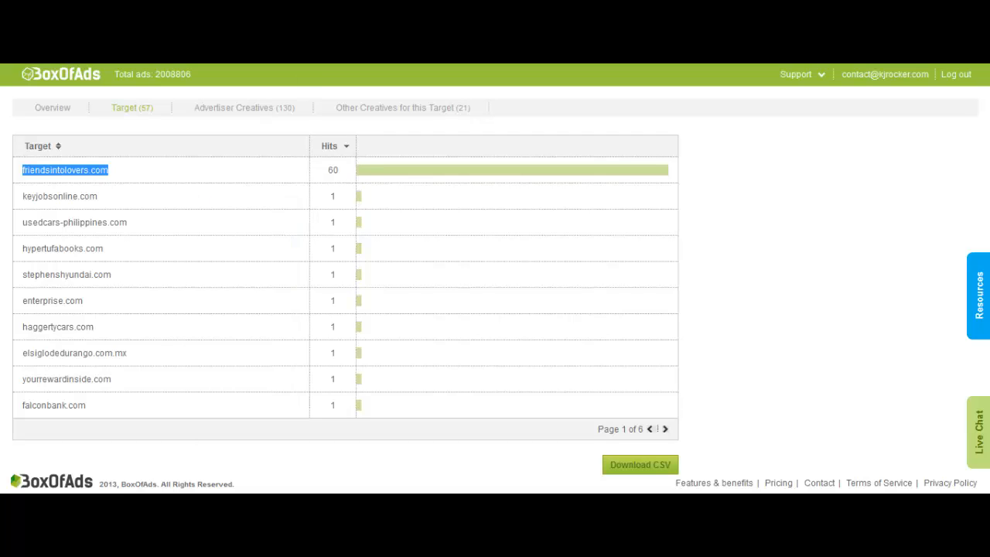
{"action": "left_click", "coordinate": [65, 168]}
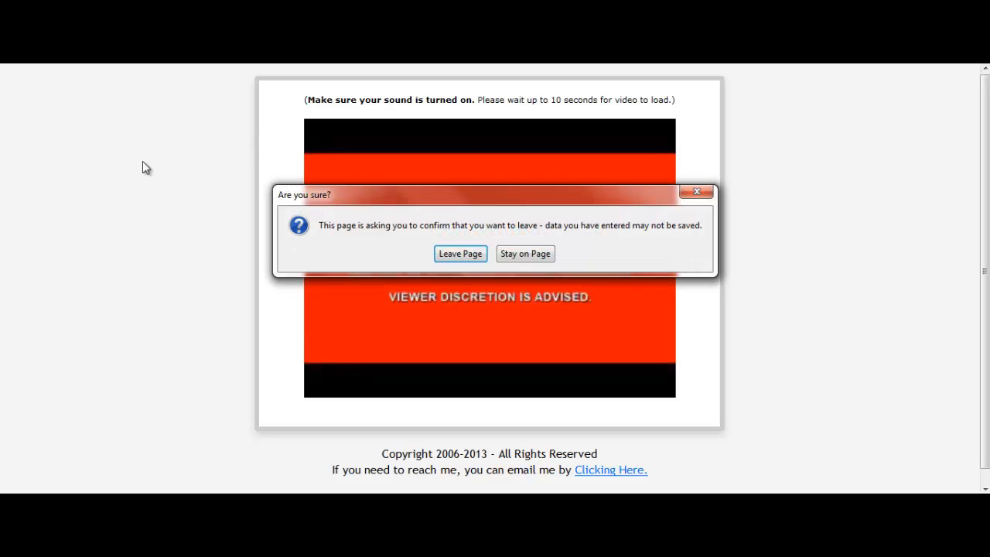
{"action": "left_click", "coordinate": [460, 254]}
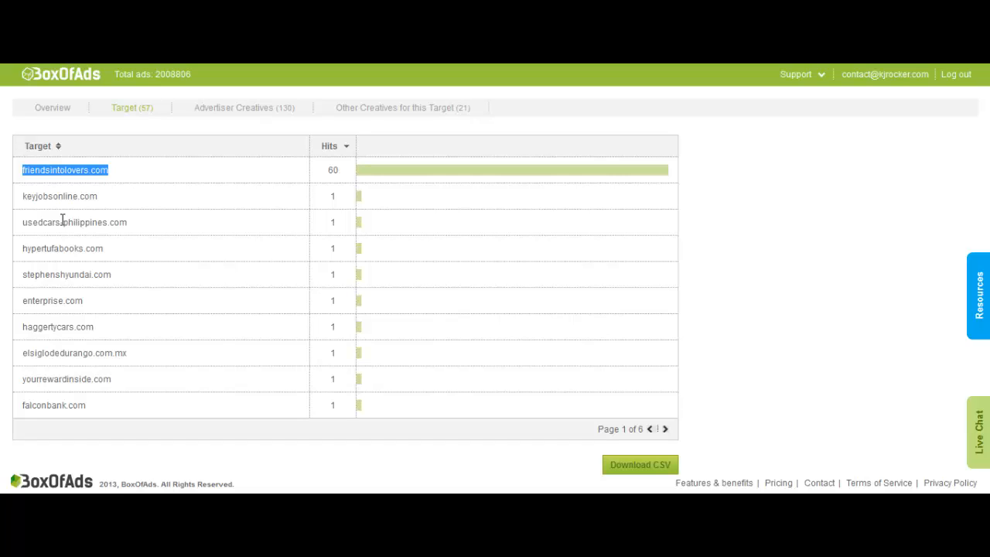
{"action": "mouse_move", "coordinate": [56, 189]}
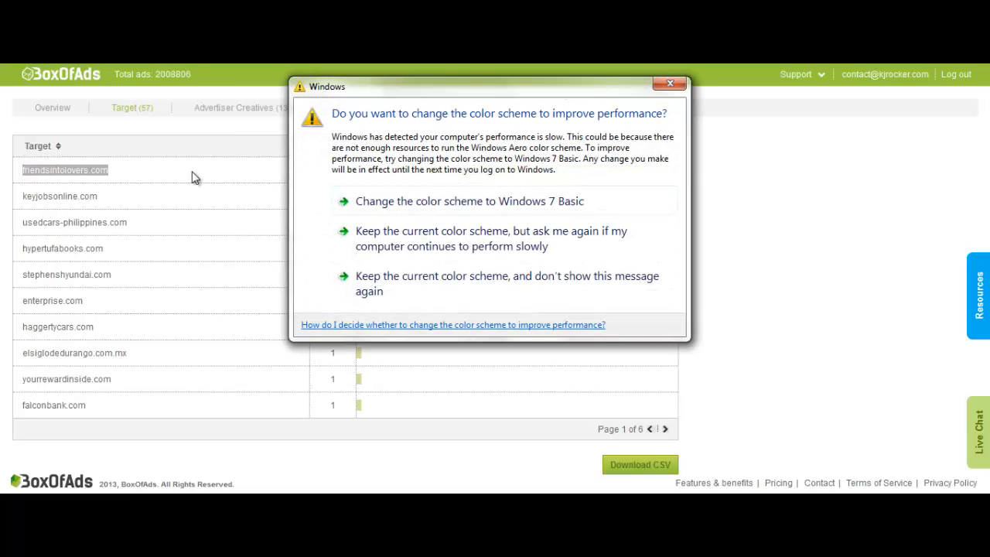
Step: Dismiss the colour-scheme prompt and review creative 3605169's overview down to its trend chart
{"action": "left_click", "coordinate": [668, 84]}
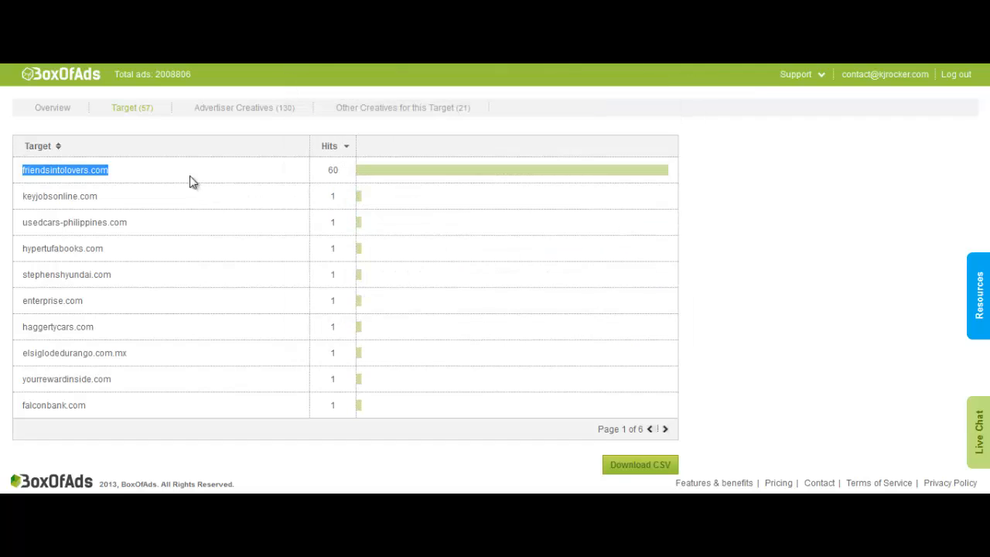
{"action": "mouse_move", "coordinate": [121, 169]}
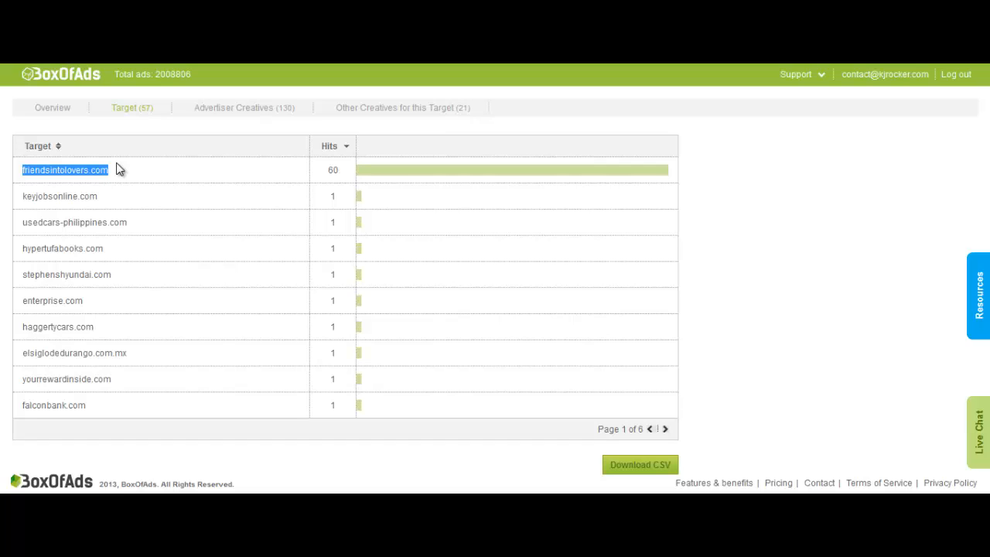
{"action": "mouse_move", "coordinate": [130, 207]}
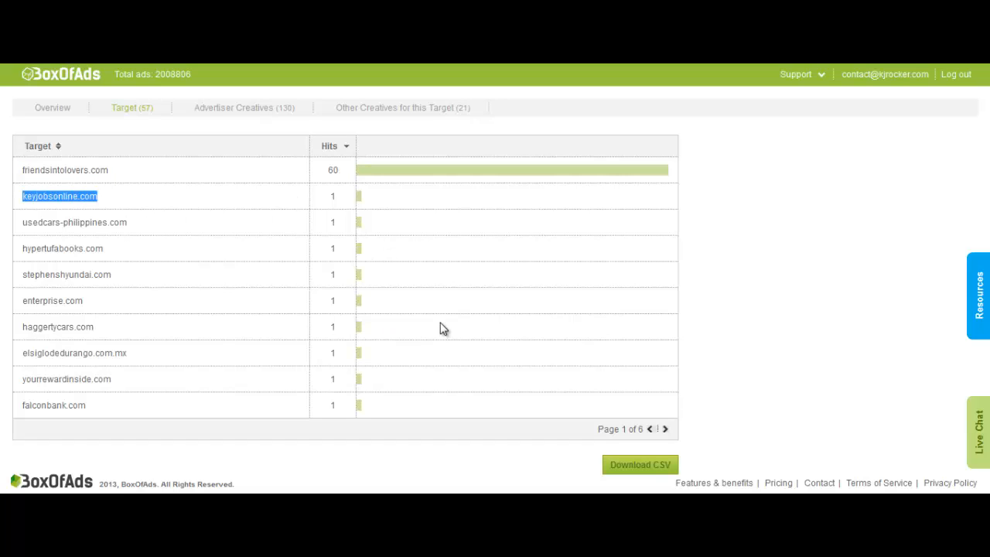
{"action": "mouse_move", "coordinate": [145, 195]}
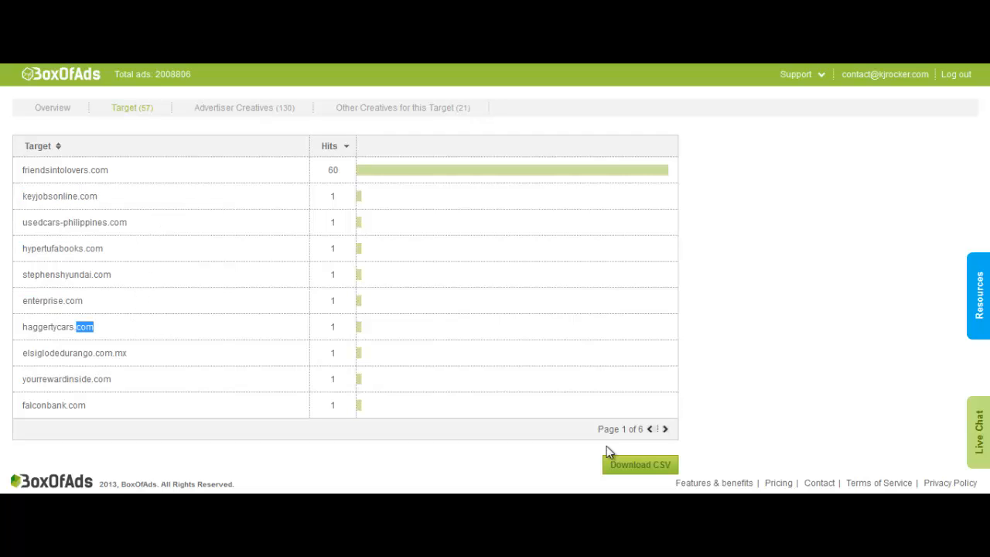
{"action": "mouse_move", "coordinate": [601, 463]}
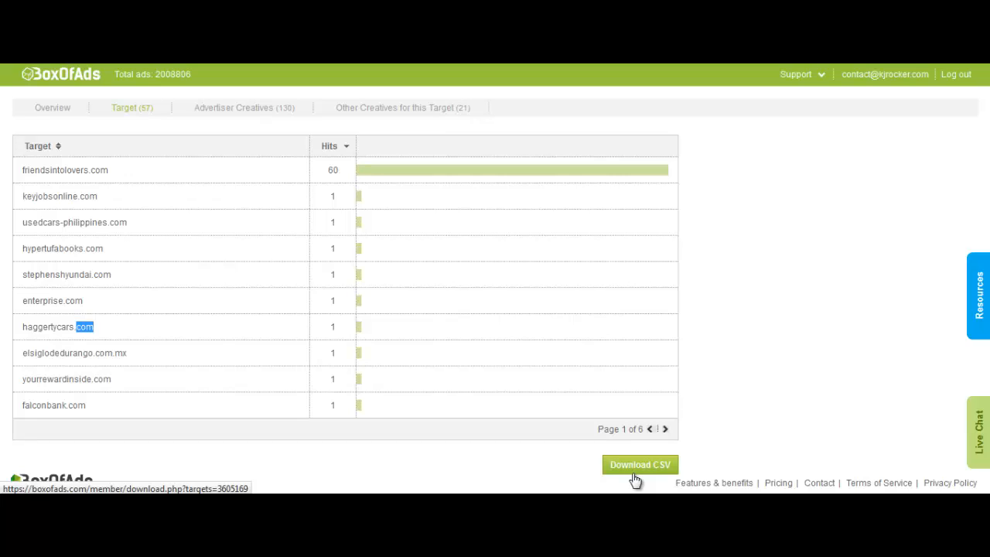
{"action": "mouse_move", "coordinate": [195, 279]}
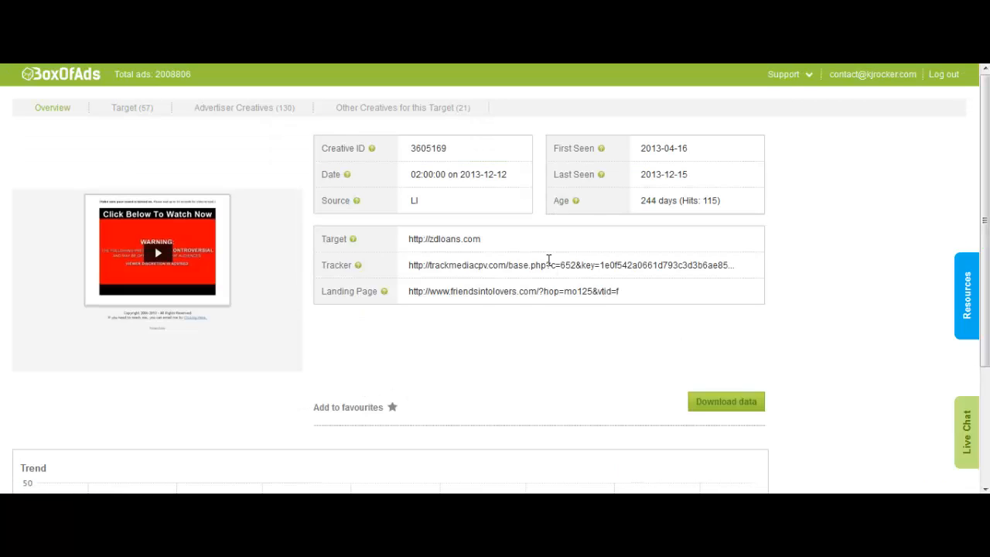
{"action": "mouse_move", "coordinate": [220, 137]}
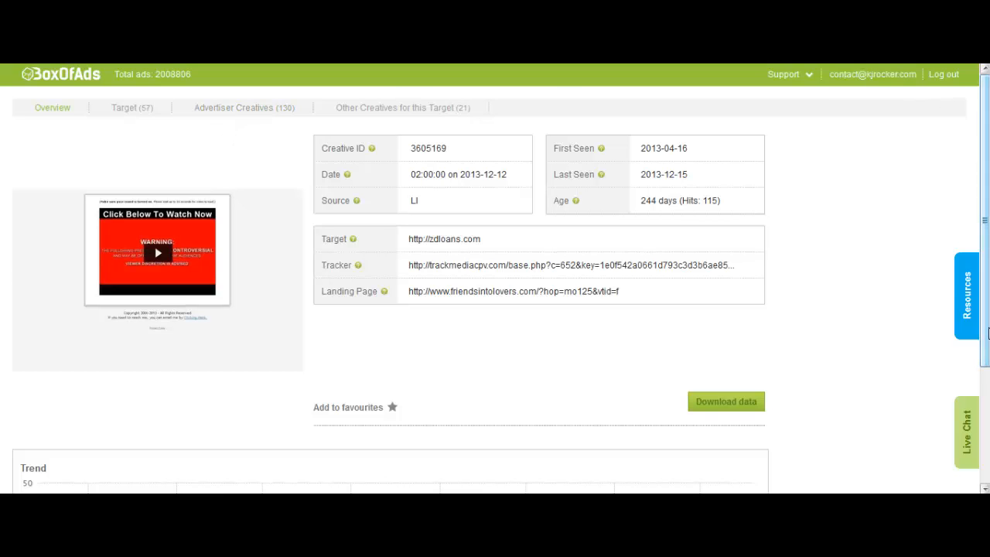
{"action": "scroll", "scroll_direction": "down", "scroll_amount": 3}
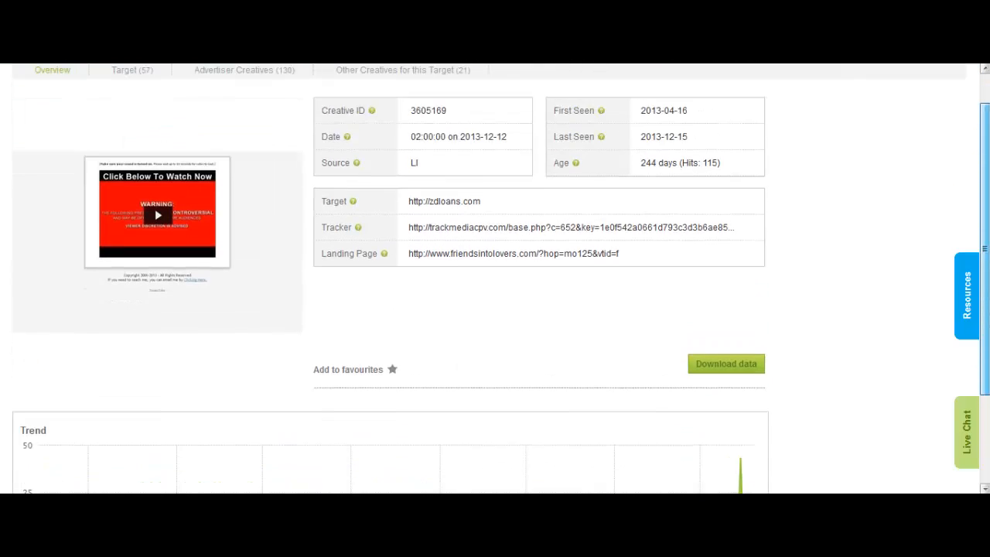
{"action": "scroll", "scroll_direction": "up", "scroll_amount": 3}
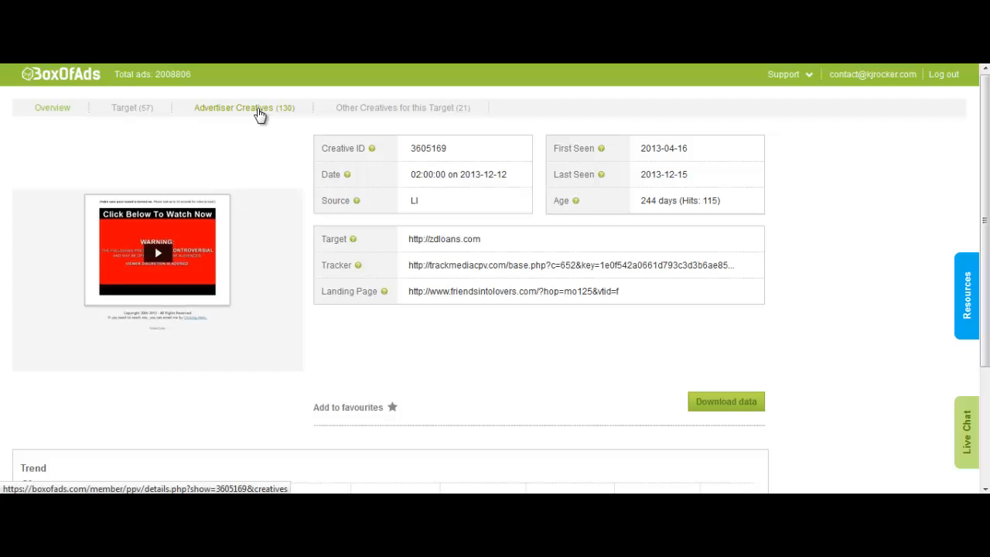
Step: Browse the advertiser's creatives gallery, page 1 of 4, inspecting one creative along the way
{"action": "left_click", "coordinate": [245, 109]}
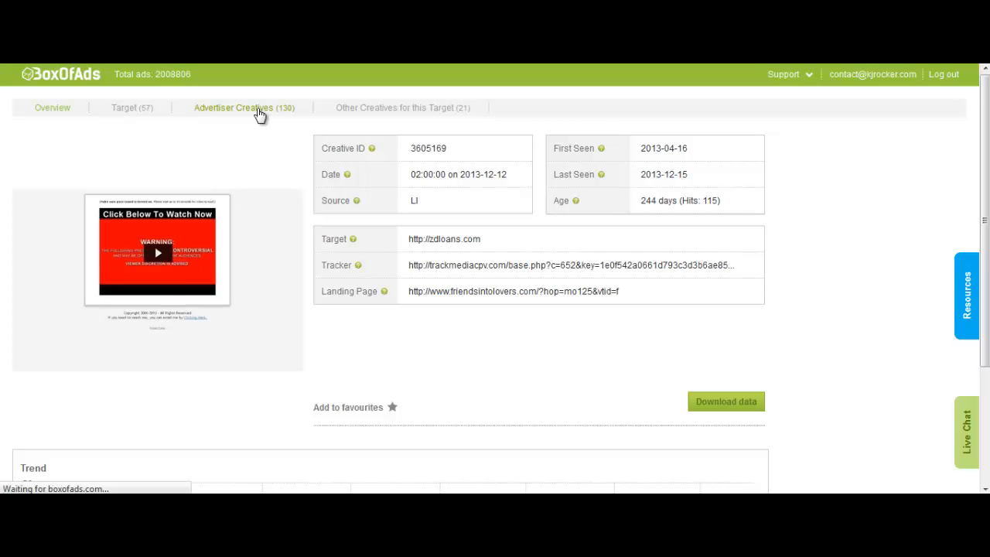
{"action": "left_click", "coordinate": [232, 108]}
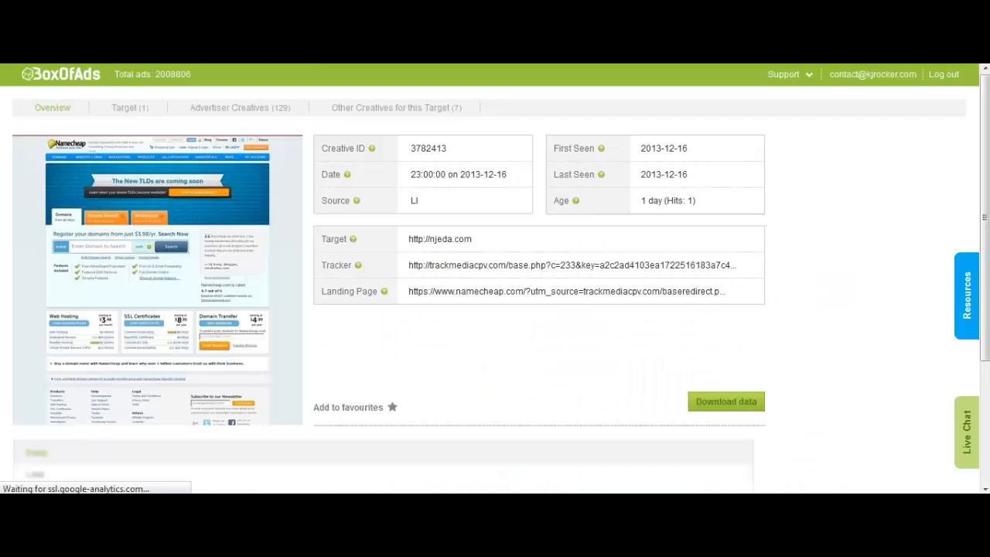
{"action": "mouse_move", "coordinate": [448, 313]}
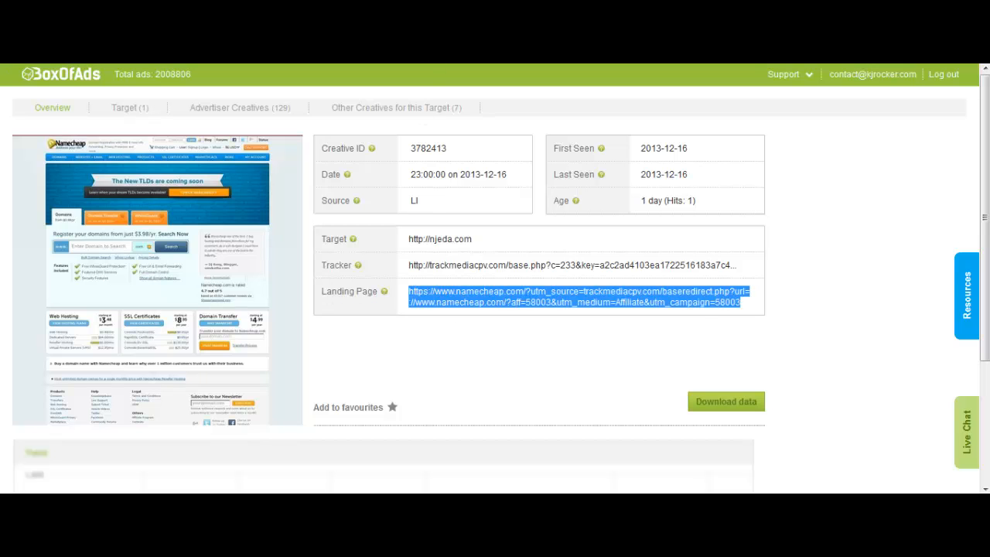
{"action": "left_click", "coordinate": [227, 108]}
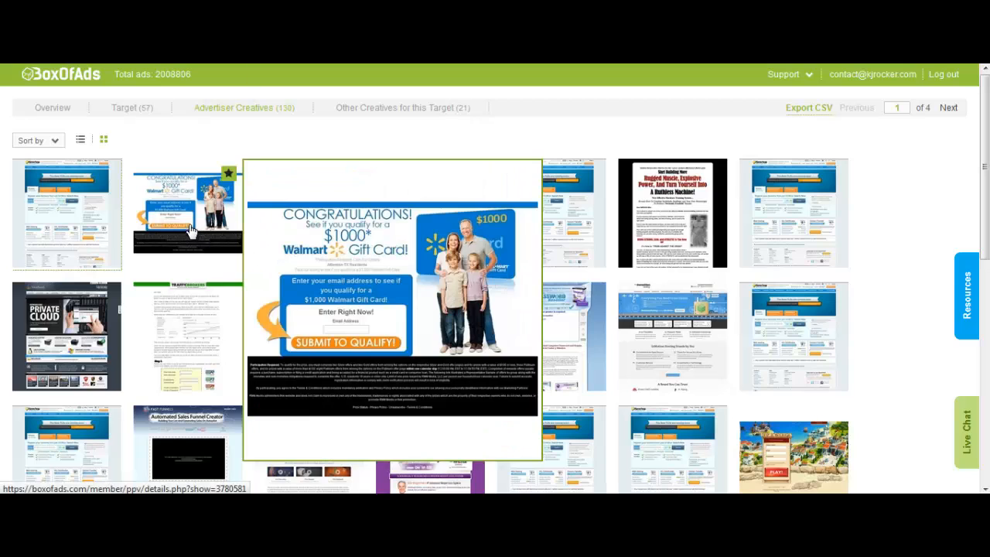
{"action": "right_click", "coordinate": [217, 235]}
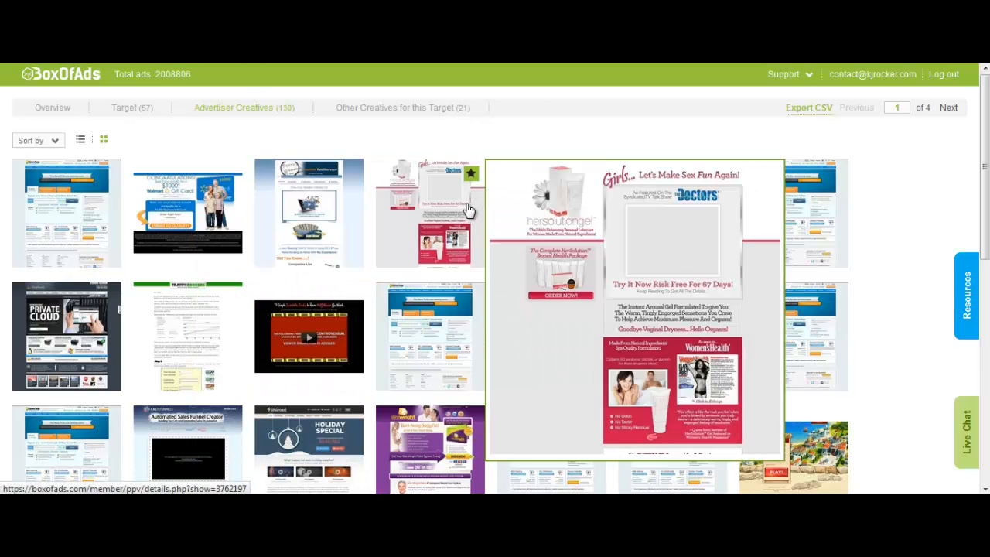
{"action": "mouse_move", "coordinate": [687, 203]}
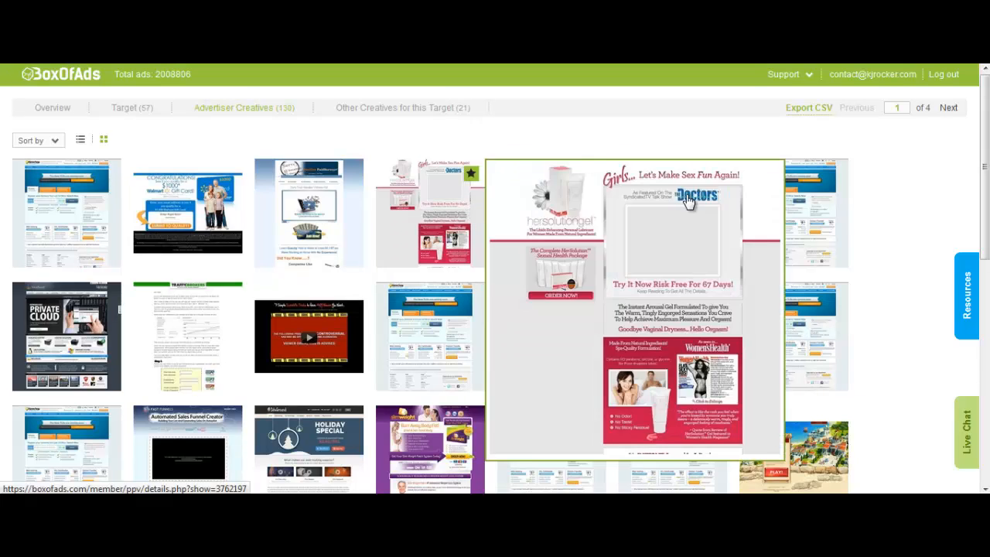
{"action": "scroll", "scroll_direction": "down", "scroll_amount": 3}
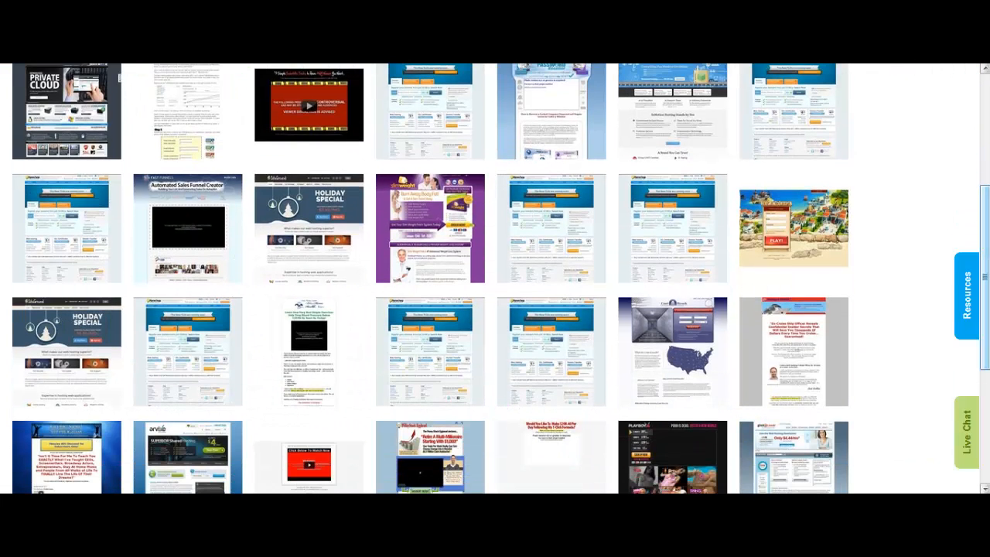
{"action": "scroll", "scroll_direction": "down", "scroll_amount": 3}
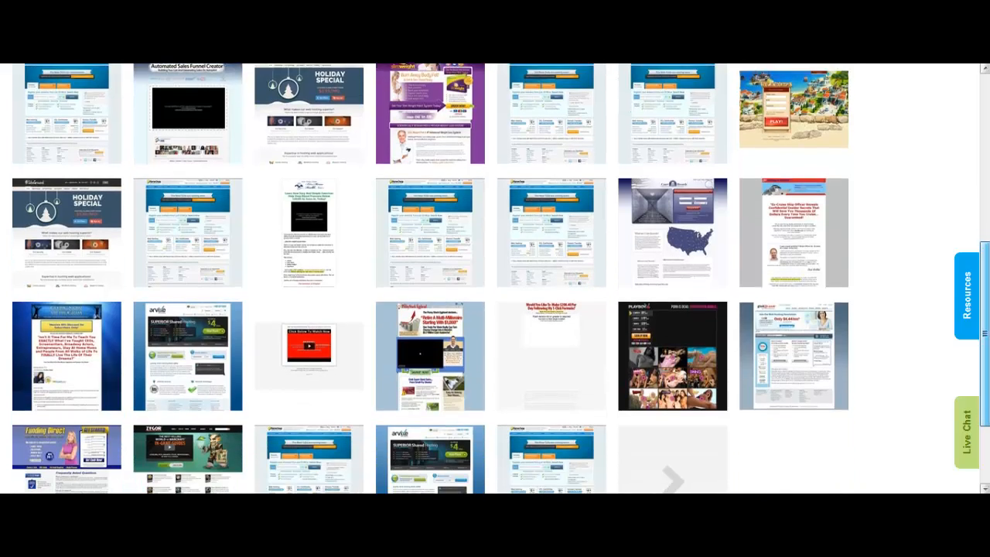
{"action": "scroll", "scroll_direction": "down", "scroll_amount": 3}
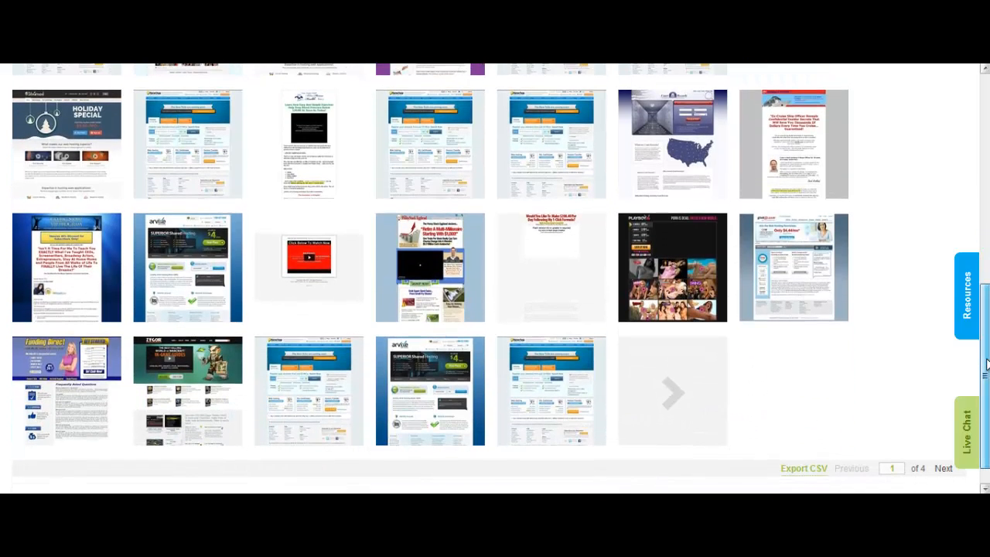
{"action": "scroll", "scroll_direction": "up", "scroll_amount": 3}
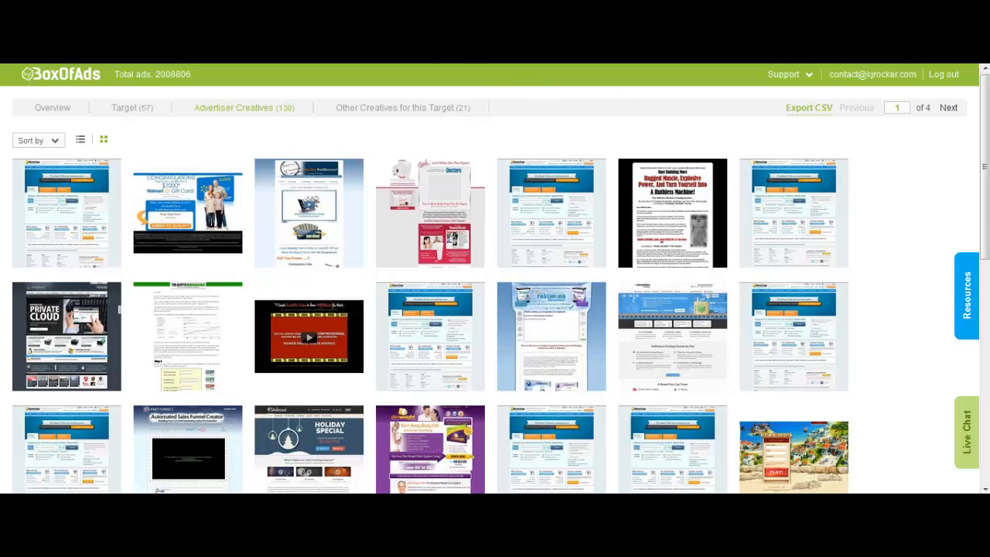
Step: View the Walmart gift-card creative's details and targets, then copy its anchorsurvey.com landing page address
{"action": "left_click", "coordinate": [189, 213]}
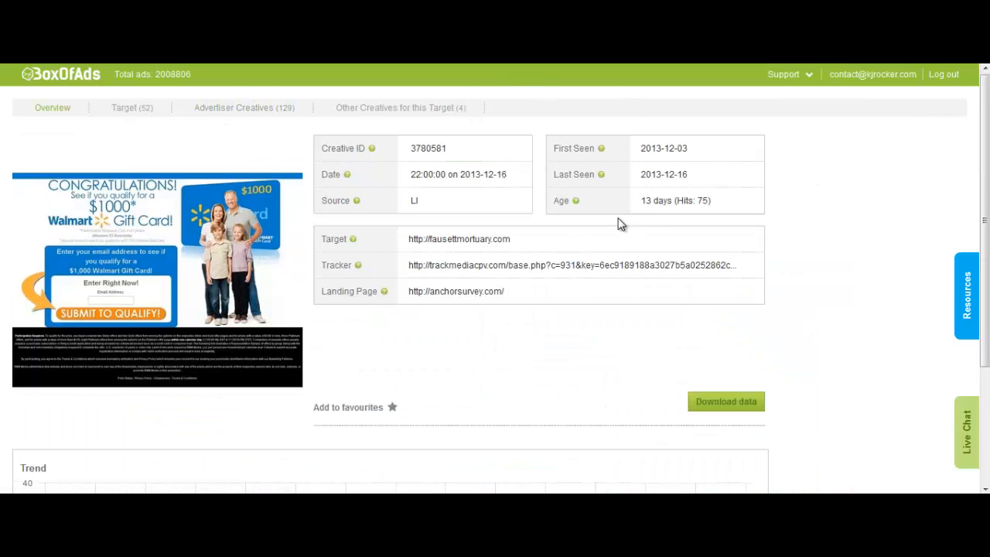
{"action": "mouse_move", "coordinate": [579, 189]}
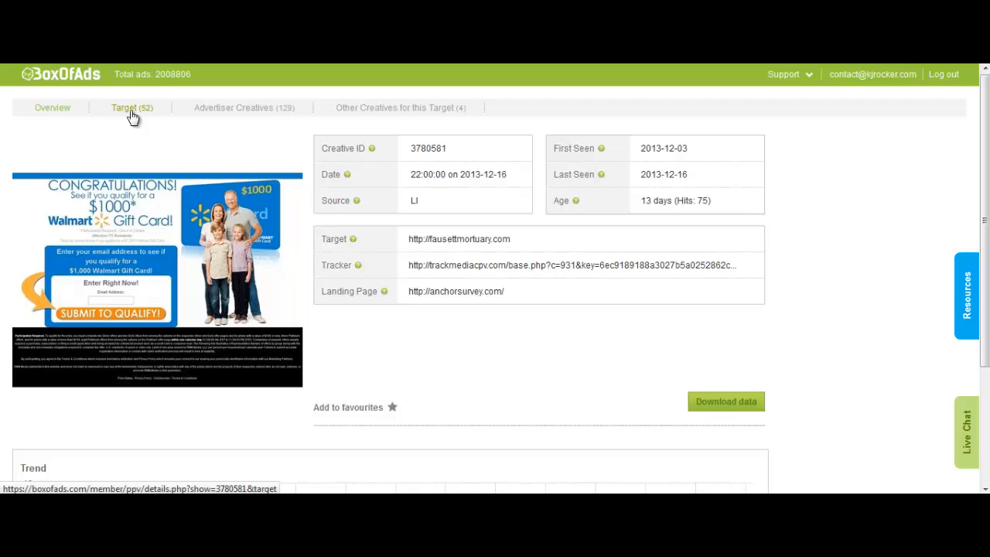
{"action": "left_click", "coordinate": [132, 109]}
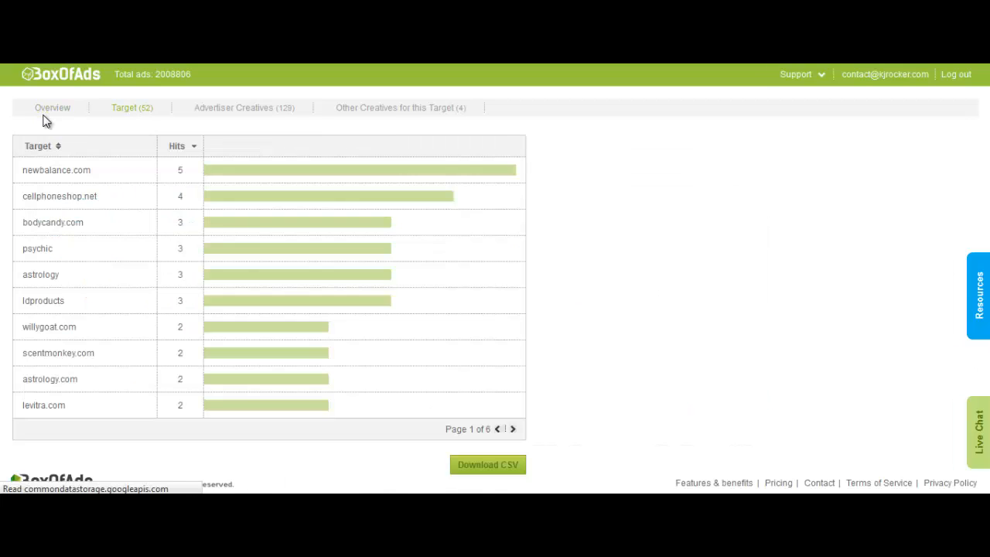
{"action": "mouse_move", "coordinate": [545, 307]}
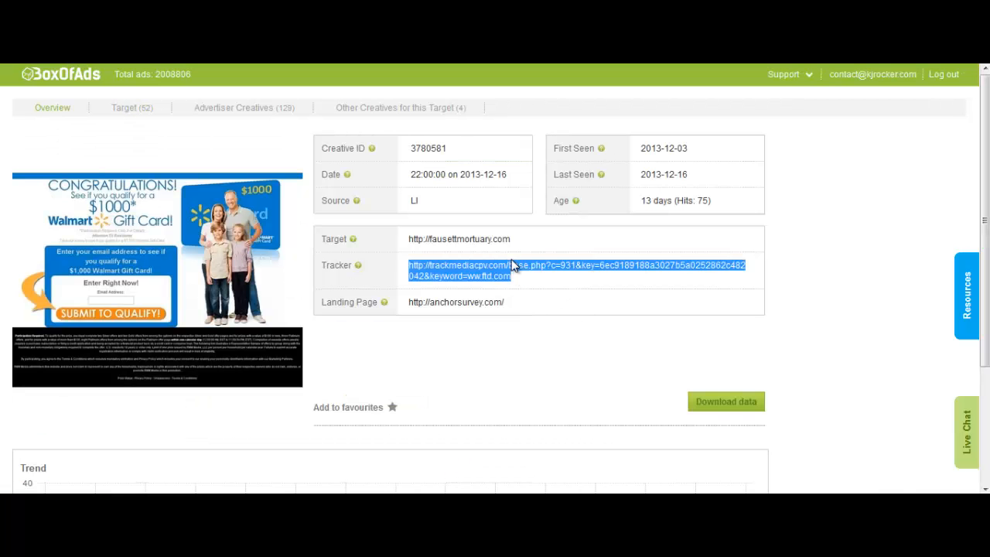
{"action": "mouse_move", "coordinate": [539, 288]}
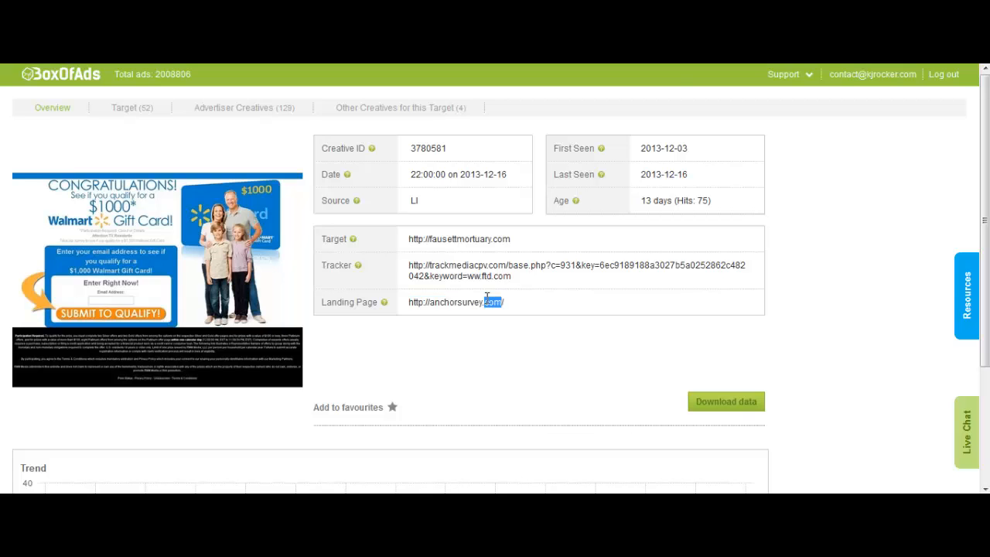
{"action": "right_click", "coordinate": [455, 302]}
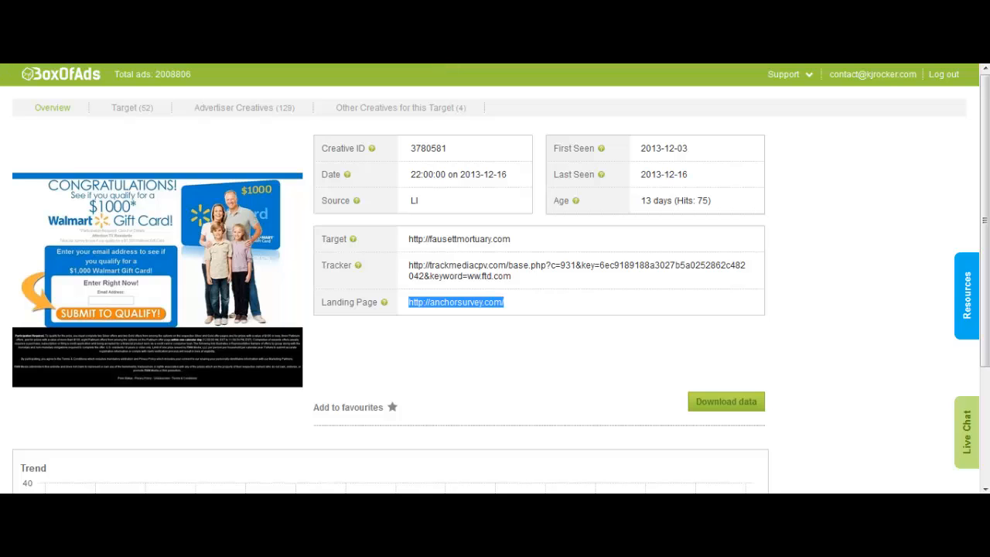
{"action": "left_click", "coordinate": [455, 301]}
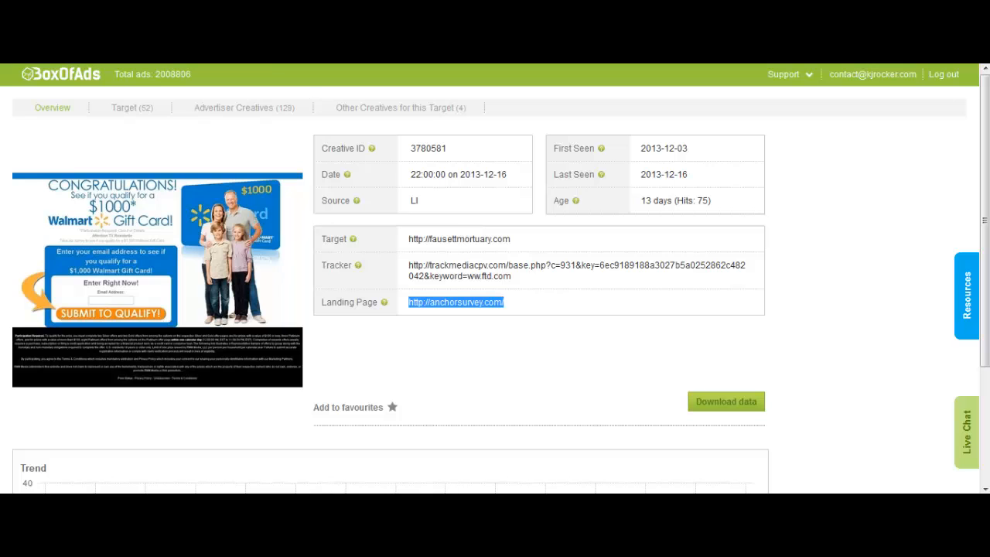
Step: Return to the advertiser's creatives grid and locate the '$208.40 Per Day' creative
{"action": "left_click", "coordinate": [234, 109]}
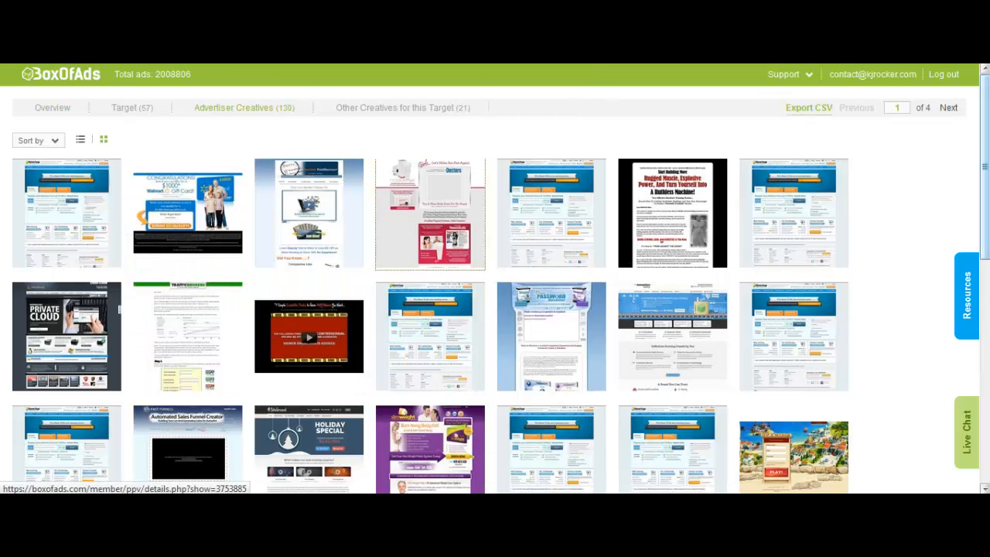
{"action": "scroll", "scroll_direction": "down", "scroll_amount": 3}
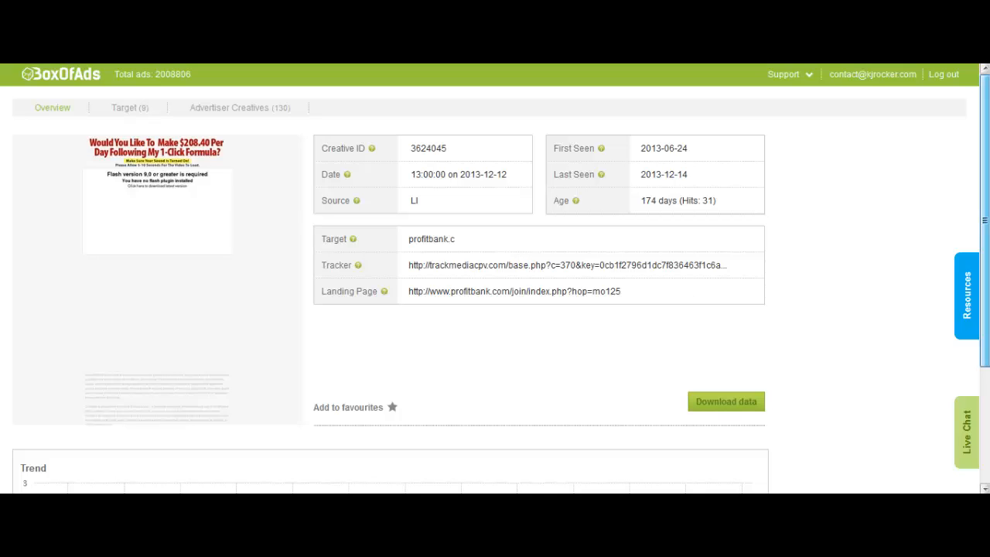
{"action": "mouse_move", "coordinate": [164, 152]}
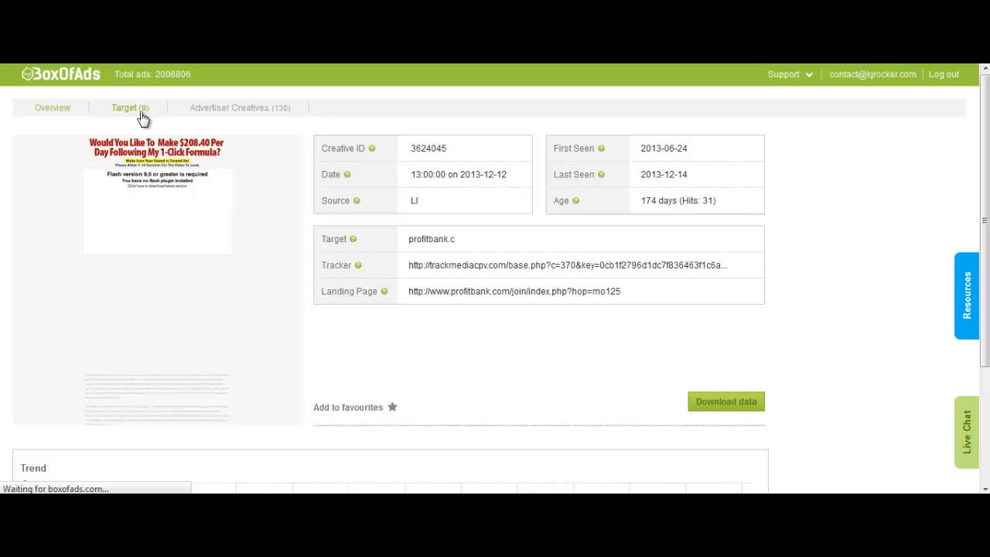
Step: Review the profitbank ad's target hit counts, then return to the Advertiser Creatives grid
{"action": "left_click", "coordinate": [126, 108]}
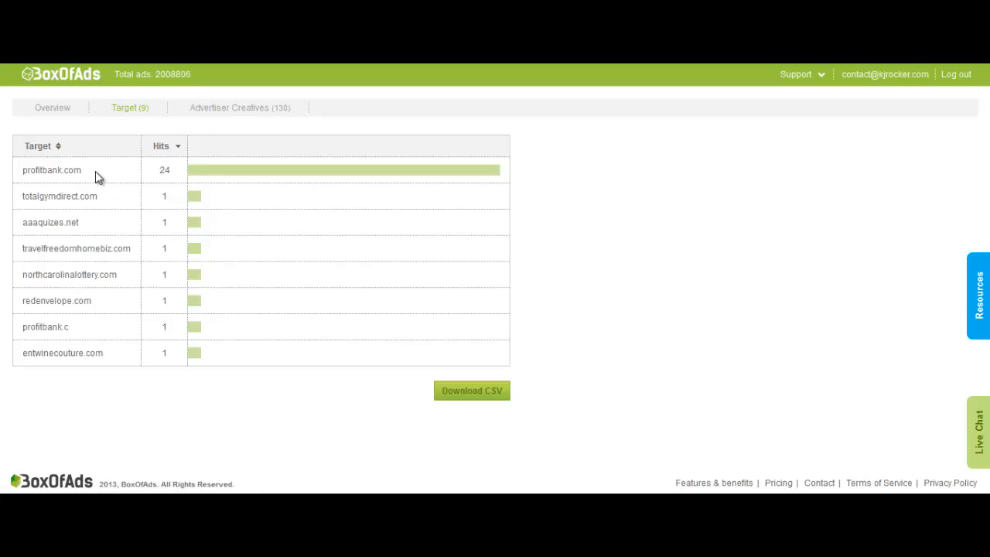
{"action": "mouse_move", "coordinate": [51, 168]}
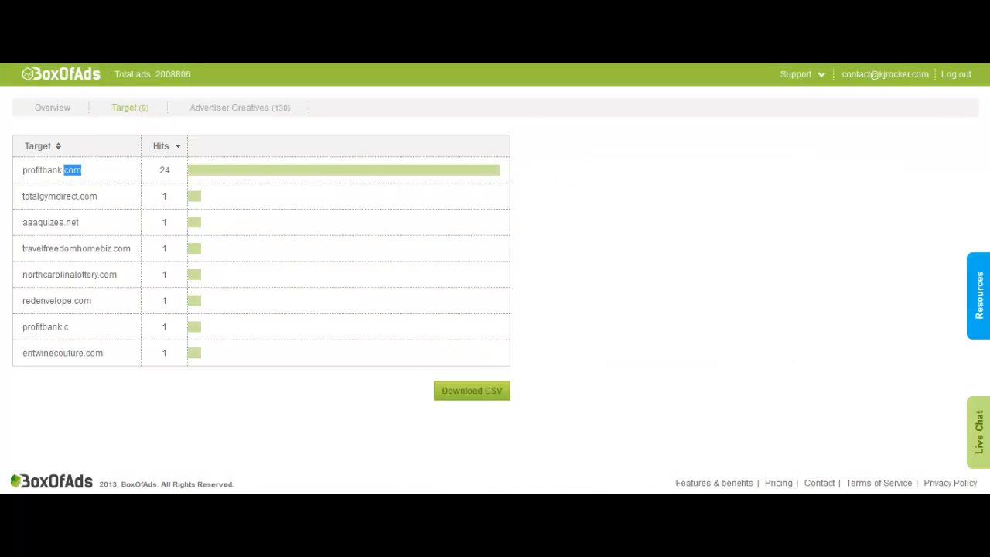
{"action": "left_click", "coordinate": [238, 108]}
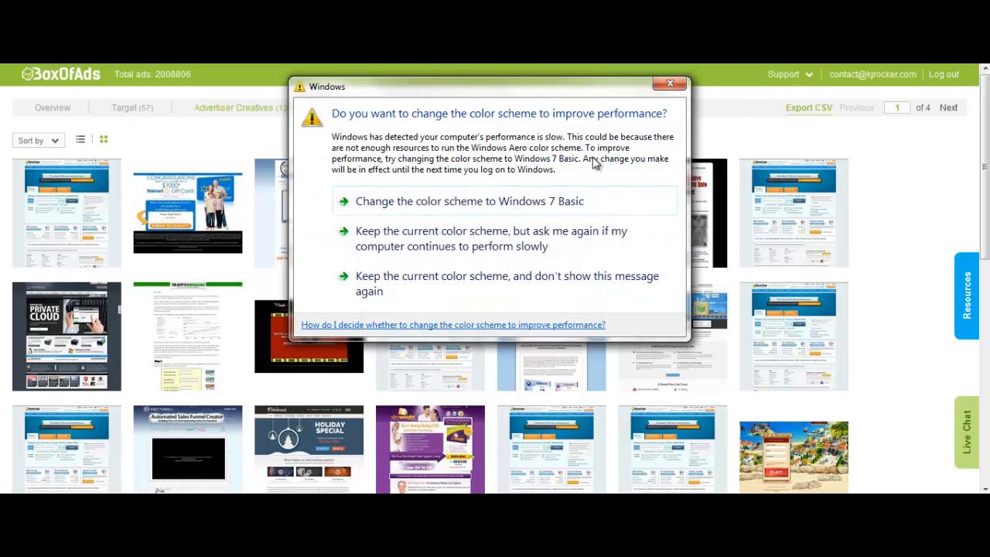
Step: Dismiss the Windows colour scheme prompt and open the profitbank.com target's landing page from the Target list
{"action": "left_click", "coordinate": [669, 84]}
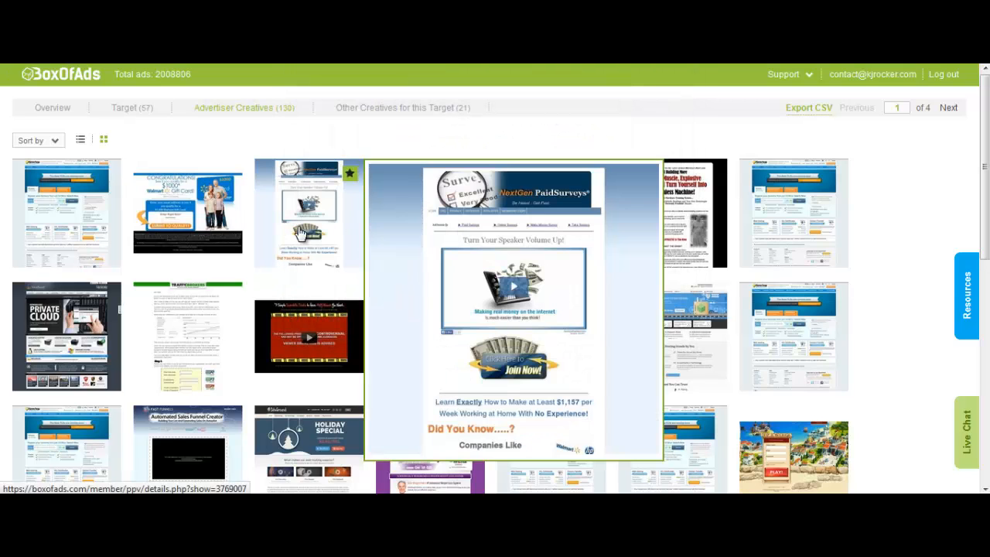
{"action": "left_click", "coordinate": [124, 108]}
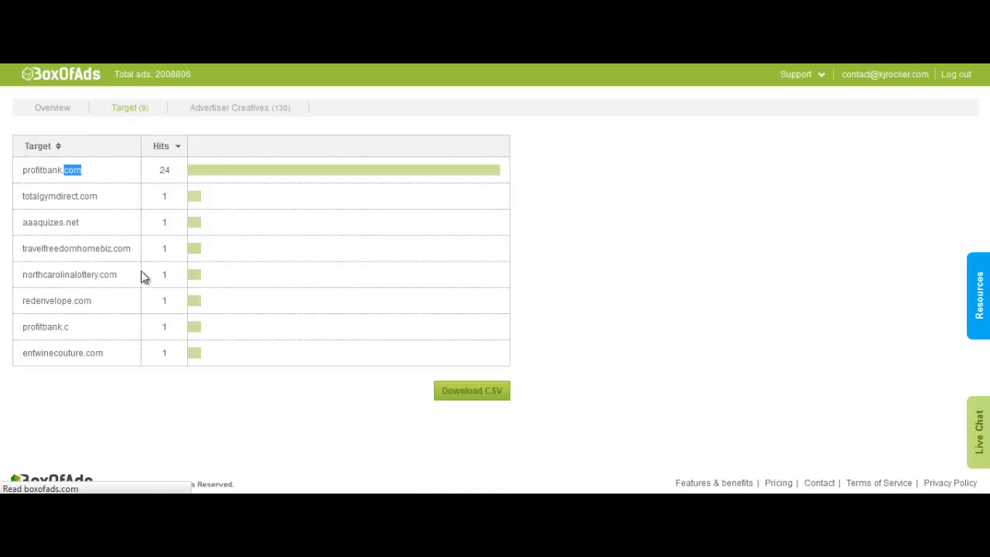
{"action": "left_click", "coordinate": [45, 326]}
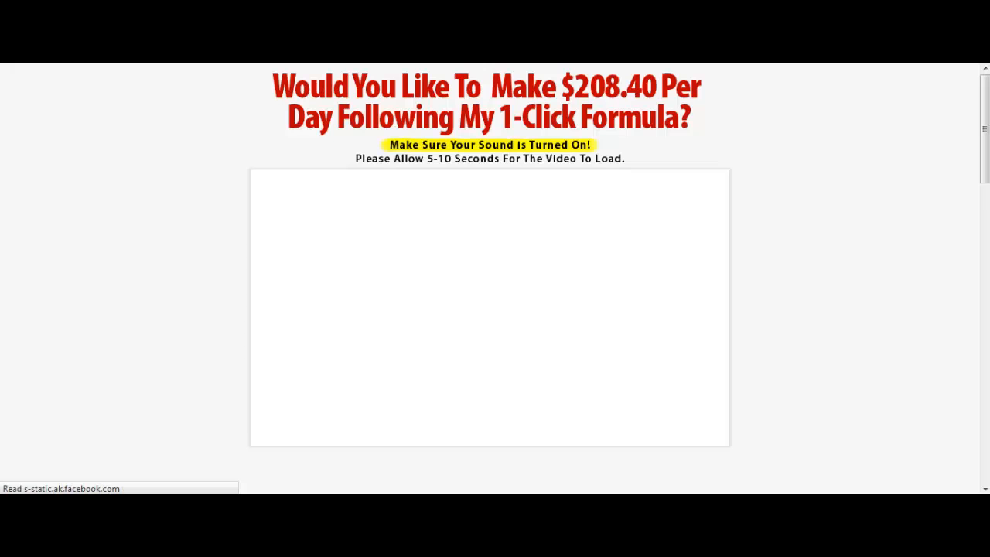
Step: Scroll down through the Profit Bank site's top 3 make-money-online reviews
{"action": "scroll", "scroll_direction": "down", "scroll_amount": 3}
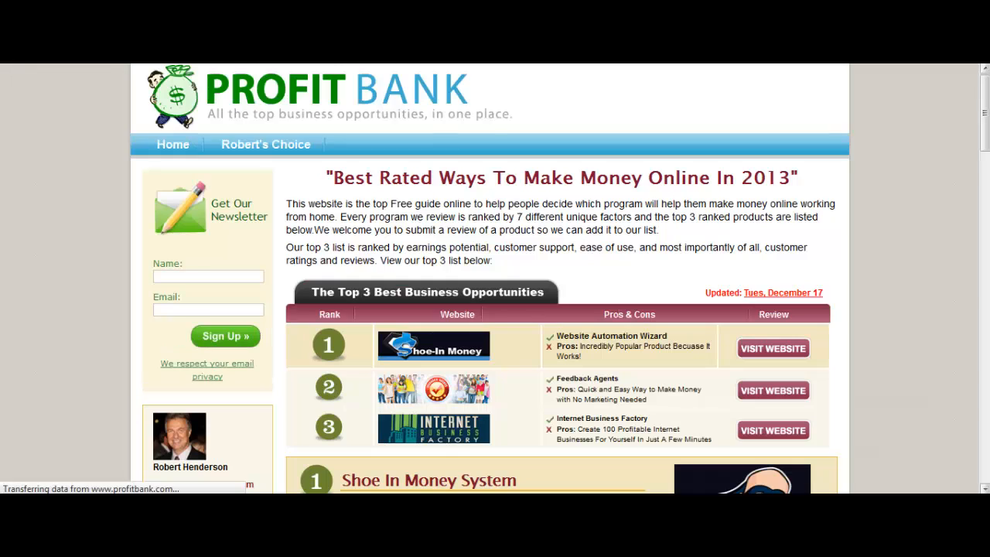
{"action": "scroll", "scroll_direction": "down", "scroll_amount": 3}
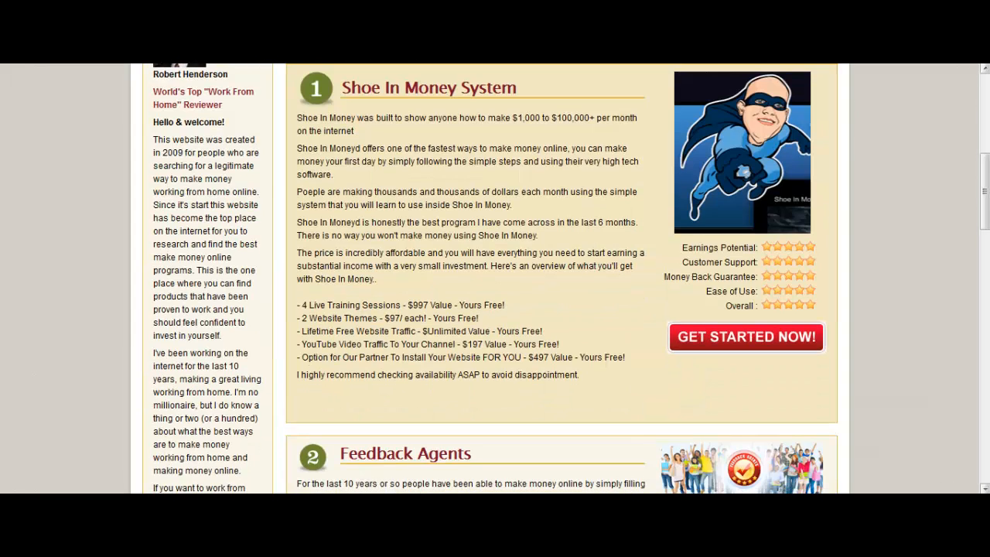
{"action": "scroll", "scroll_direction": "up", "scroll_amount": 3}
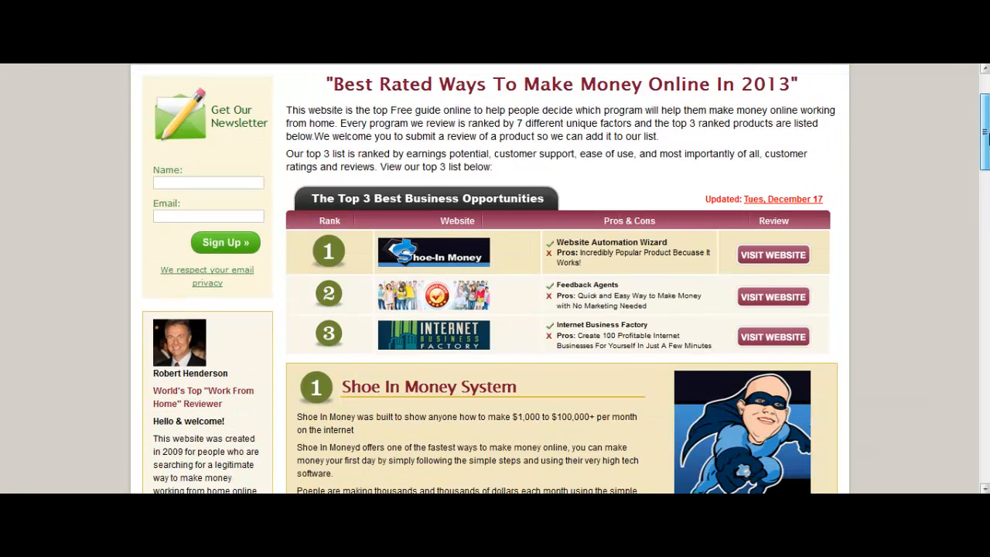
{"action": "scroll", "scroll_direction": "down", "scroll_amount": 3}
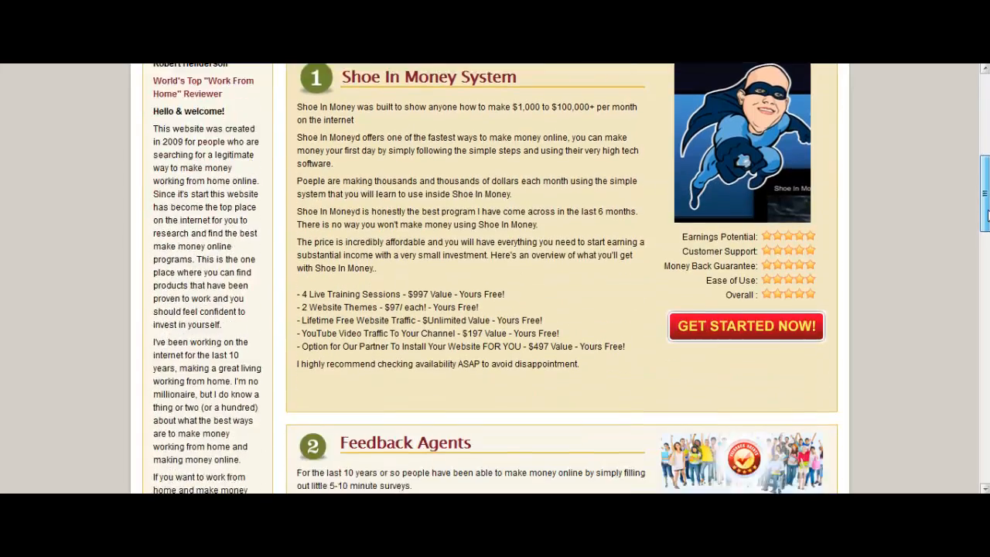
{"action": "scroll", "scroll_direction": "down", "scroll_amount": 3}
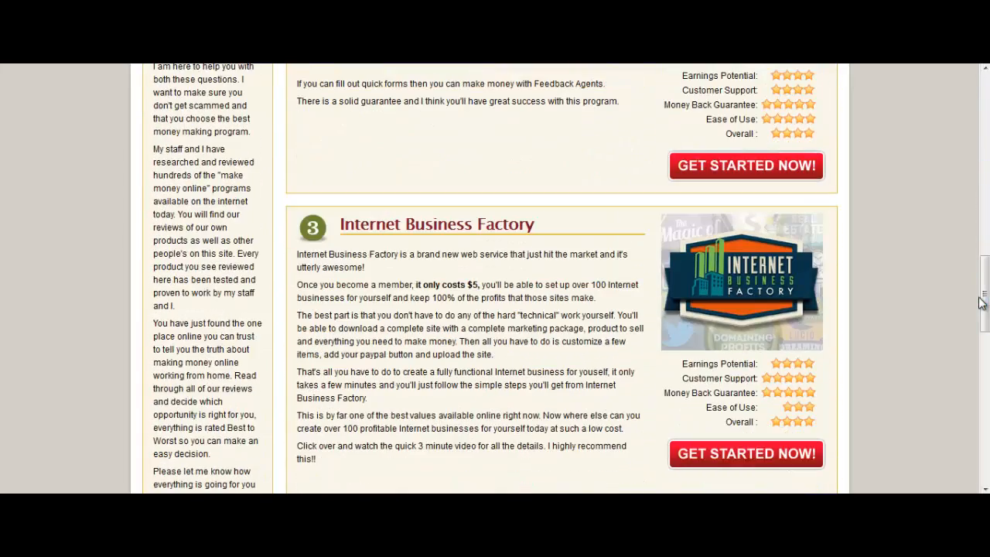
{"action": "scroll", "scroll_direction": "down", "scroll_amount": 3}
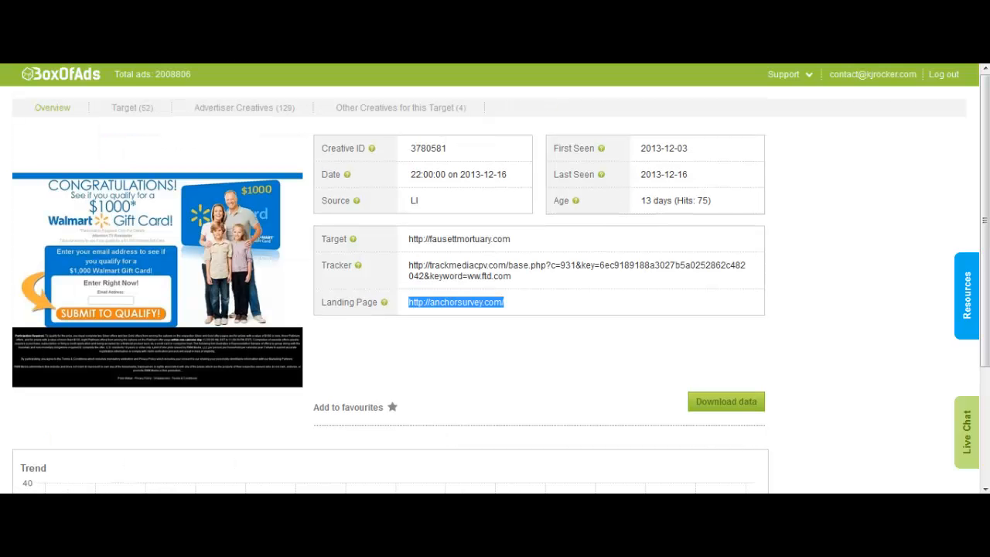
Step: Show the Walmart advertiser's full creatives gallery and scroll down to the 100dayloans.com creative
{"action": "left_click", "coordinate": [245, 108]}
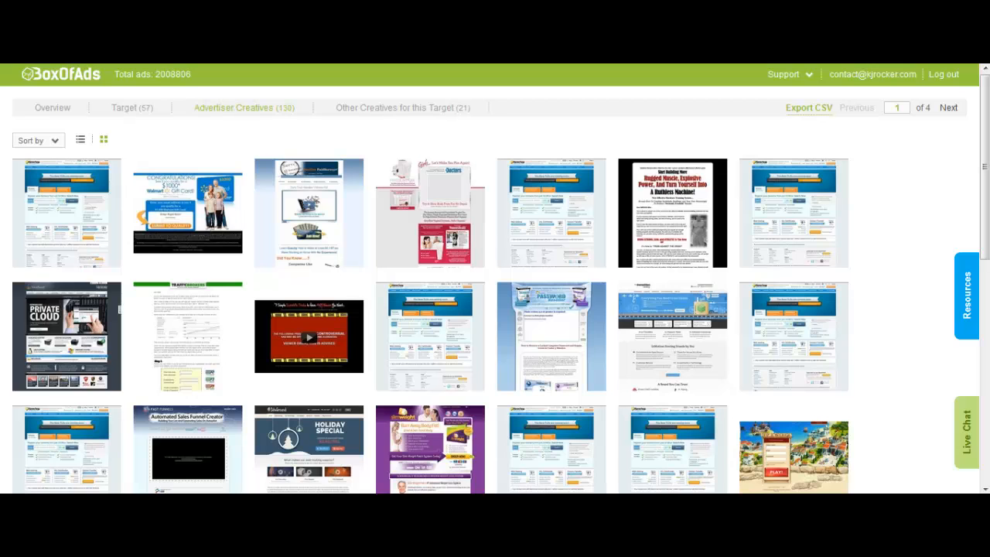
{"action": "scroll", "scroll_direction": "down", "scroll_amount": 3}
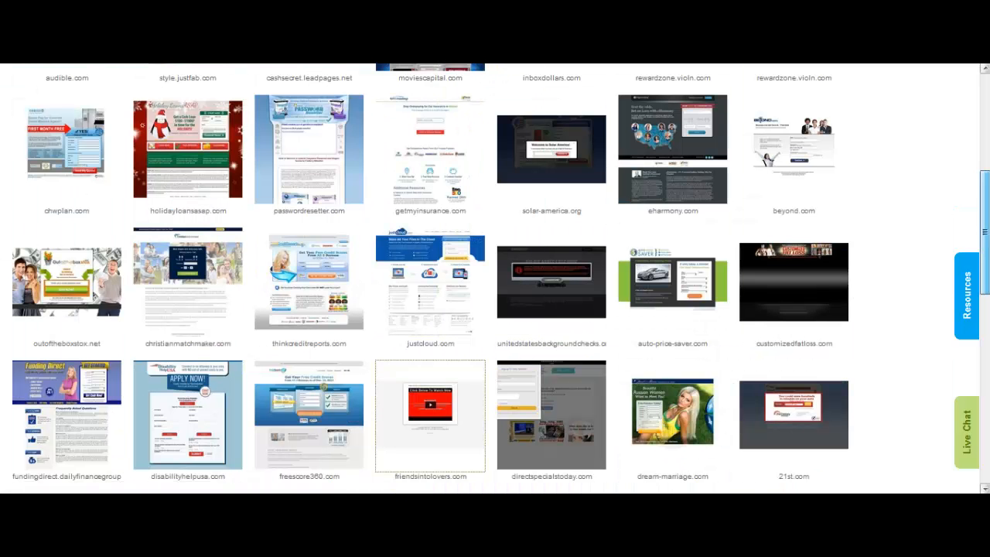
{"action": "scroll", "scroll_direction": "down", "scroll_amount": 3}
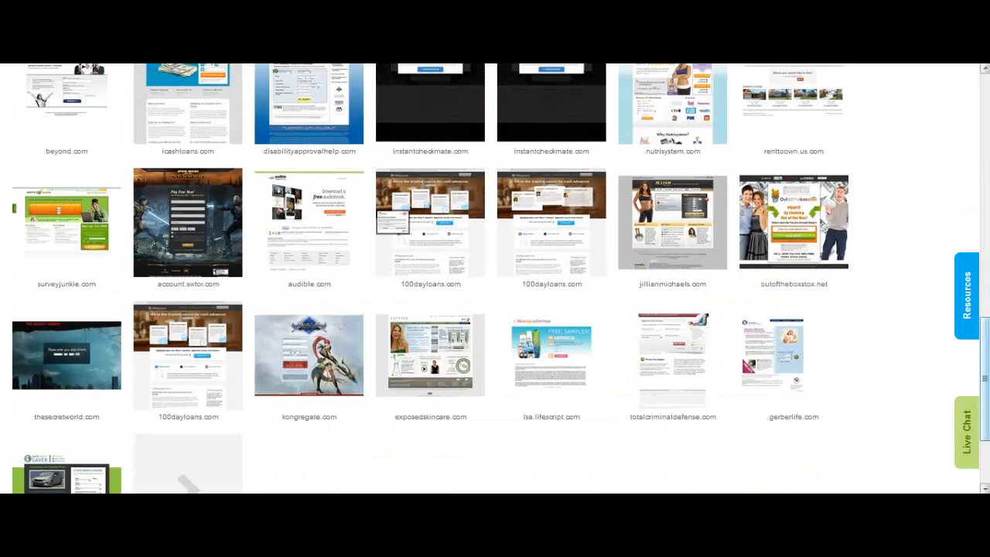
{"action": "scroll", "scroll_direction": "down", "scroll_amount": 3}
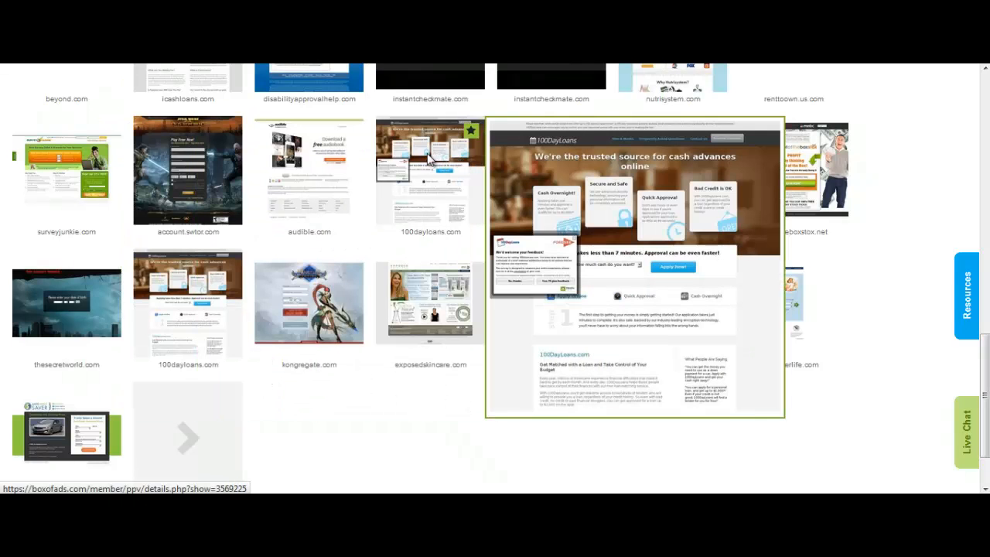
Step: Open the 100DayLoans ad details, select its landing page URL, check its cashadvance target, then reselect the URL
{"action": "left_click", "coordinate": [431, 171]}
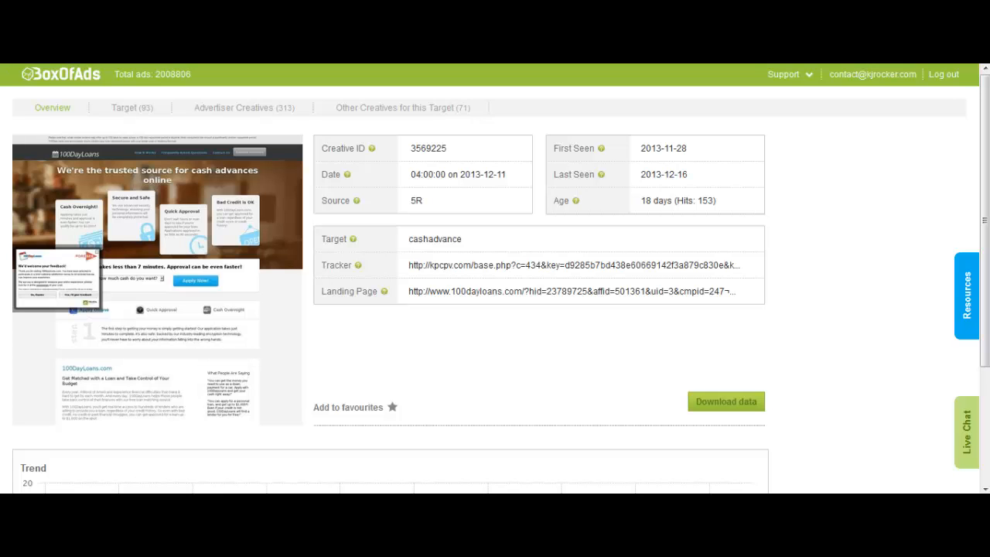
{"action": "left_click", "coordinate": [232, 108]}
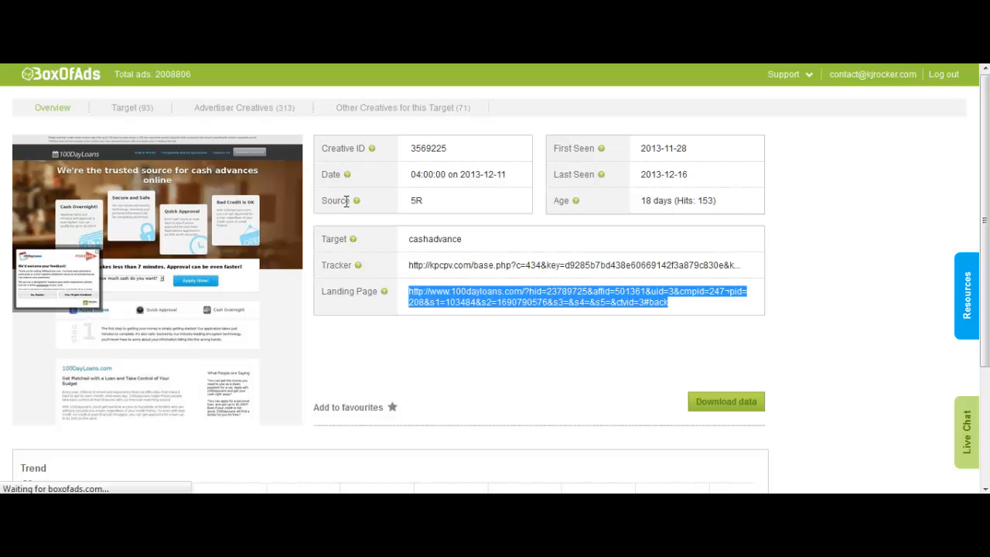
{"action": "left_click", "coordinate": [125, 108]}
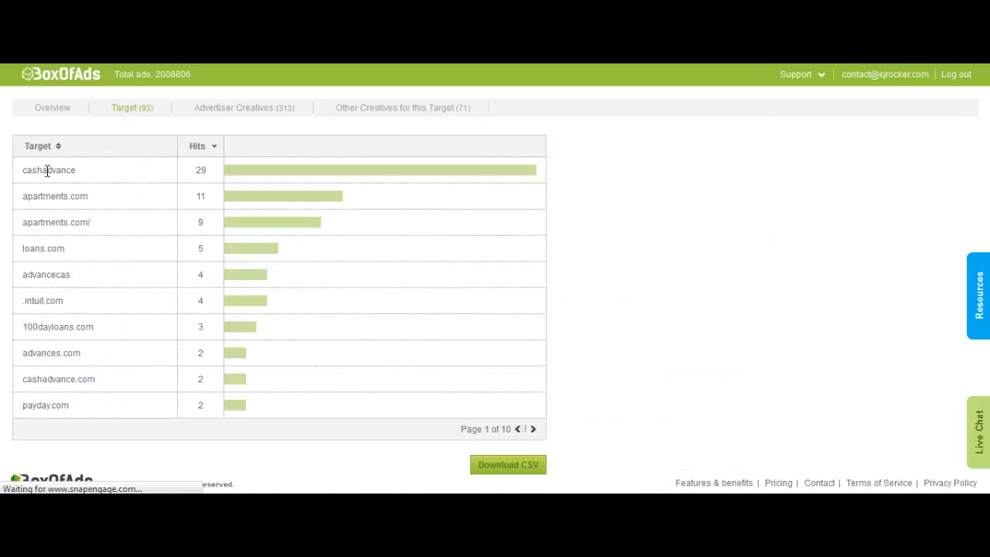
{"action": "double_click", "coordinate": [54, 195]}
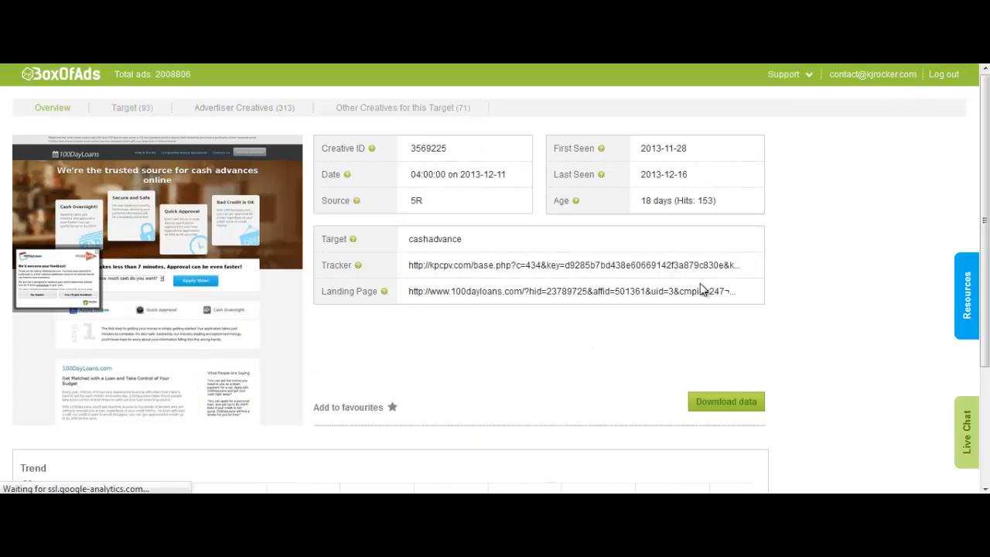
{"action": "double_click", "coordinate": [677, 201]}
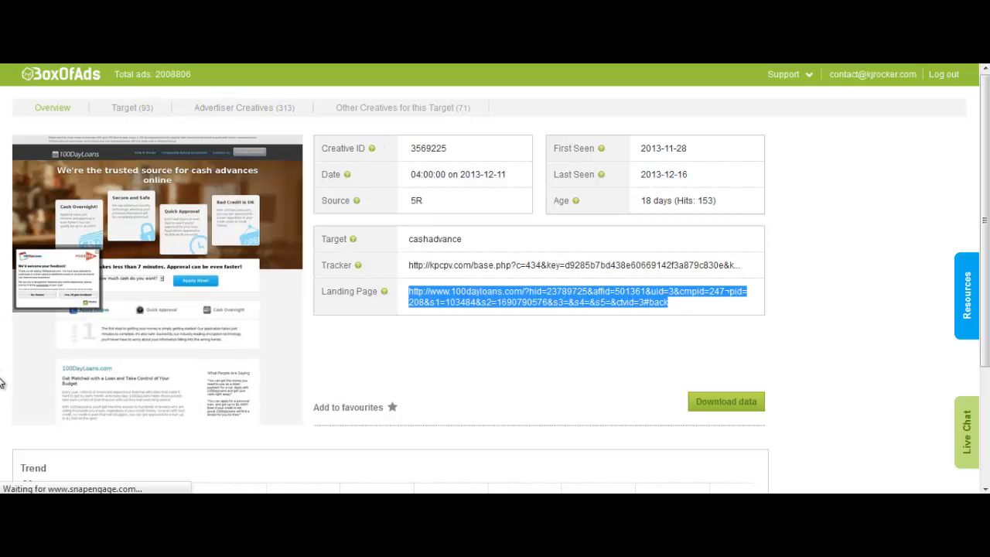
{"action": "mouse_move", "coordinate": [257, 136]}
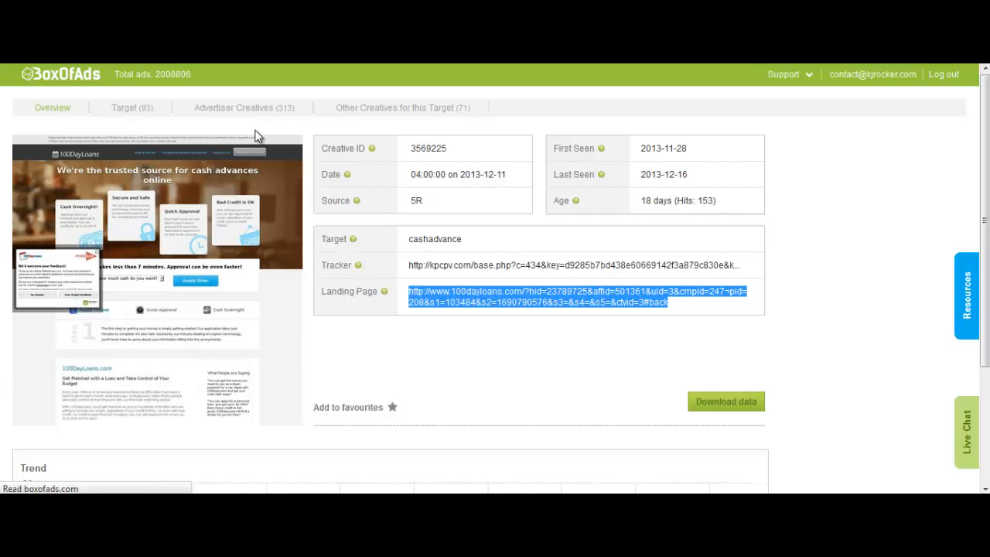
Step: Browse the credit-score advertiser's creatives, the other creatives for this target, and another creative's advertiser gallery
{"action": "left_click", "coordinate": [245, 108]}
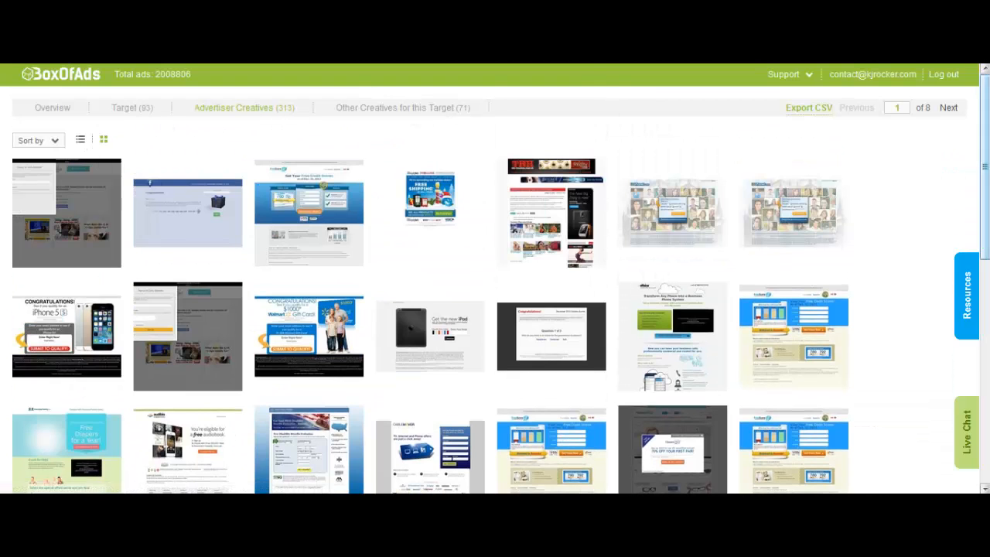
{"action": "scroll", "scroll_direction": "down", "scroll_amount": 3}
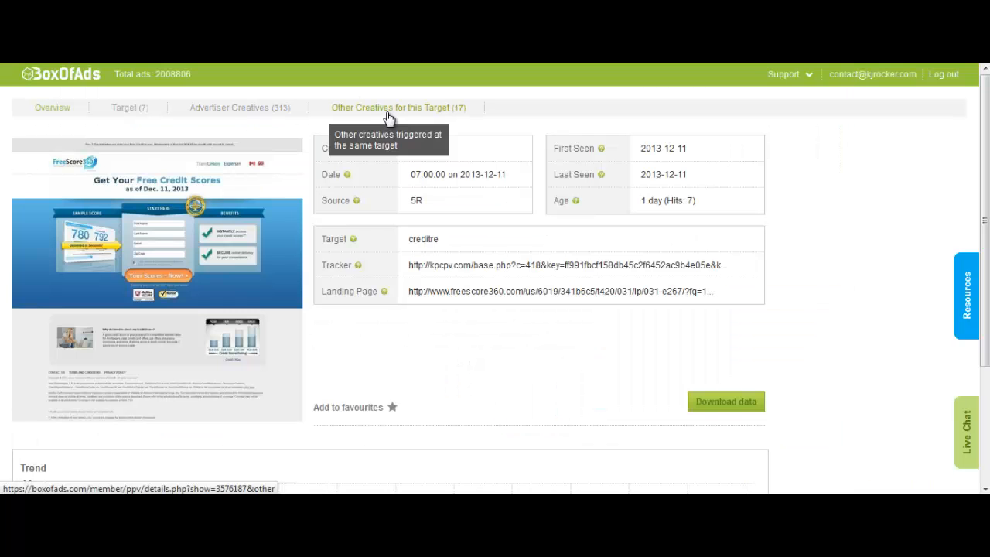
{"action": "mouse_move", "coordinate": [339, 117]}
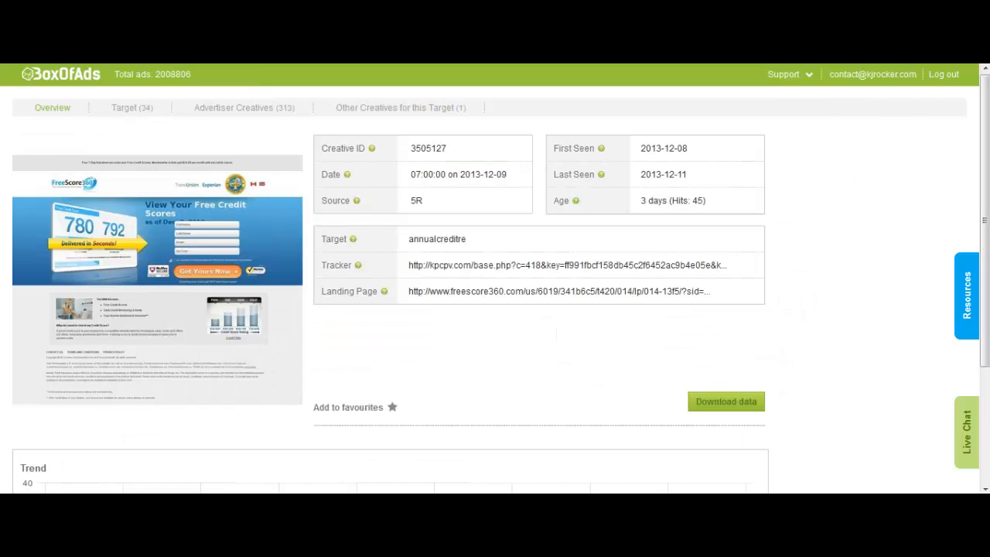
{"action": "left_click", "coordinate": [399, 108]}
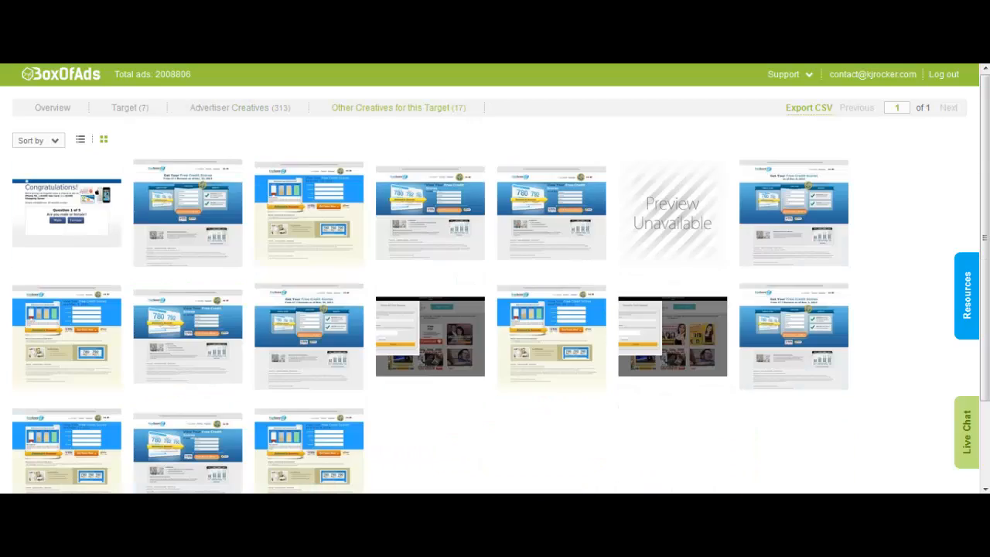
{"action": "mouse_move", "coordinate": [39, 461]}
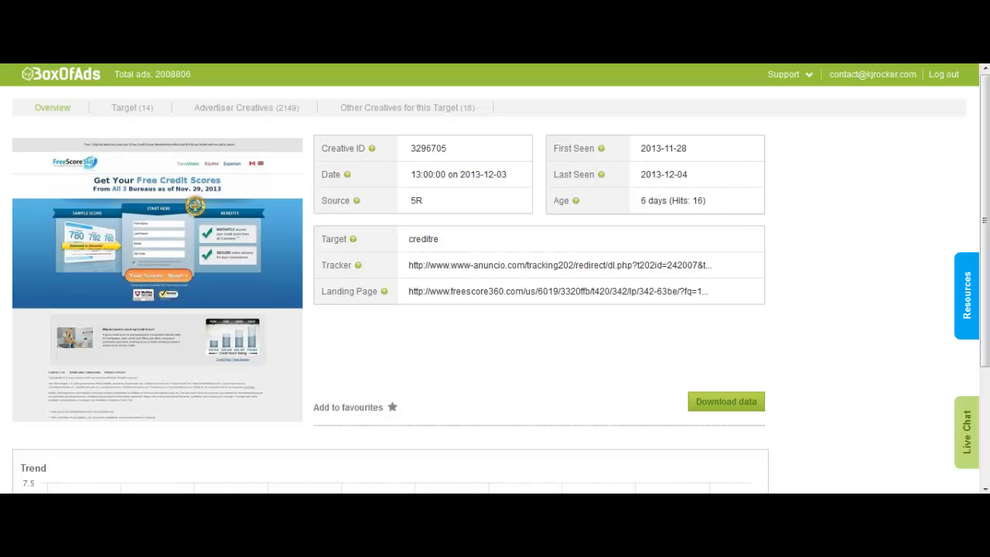
{"action": "left_click", "coordinate": [245, 108]}
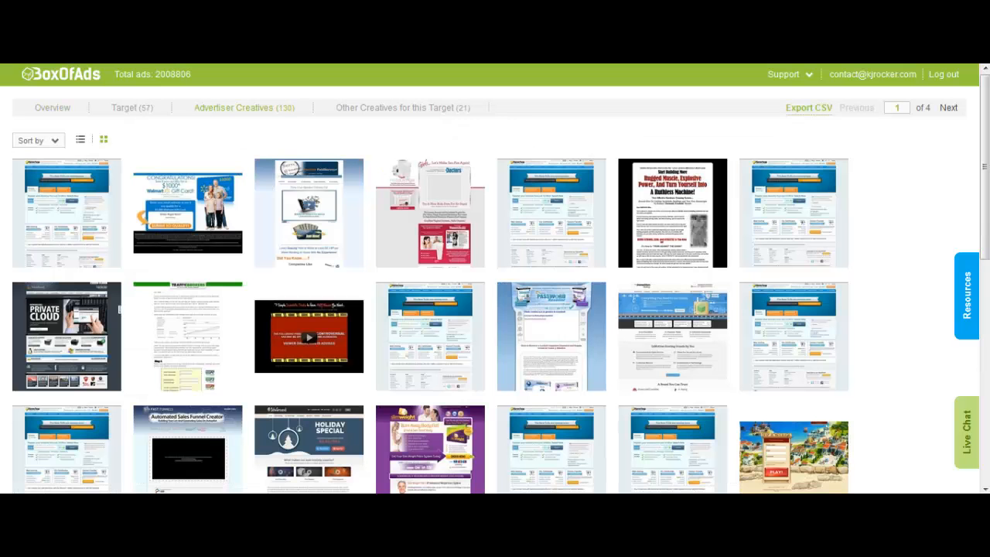
{"action": "left_click", "coordinate": [430, 213]}
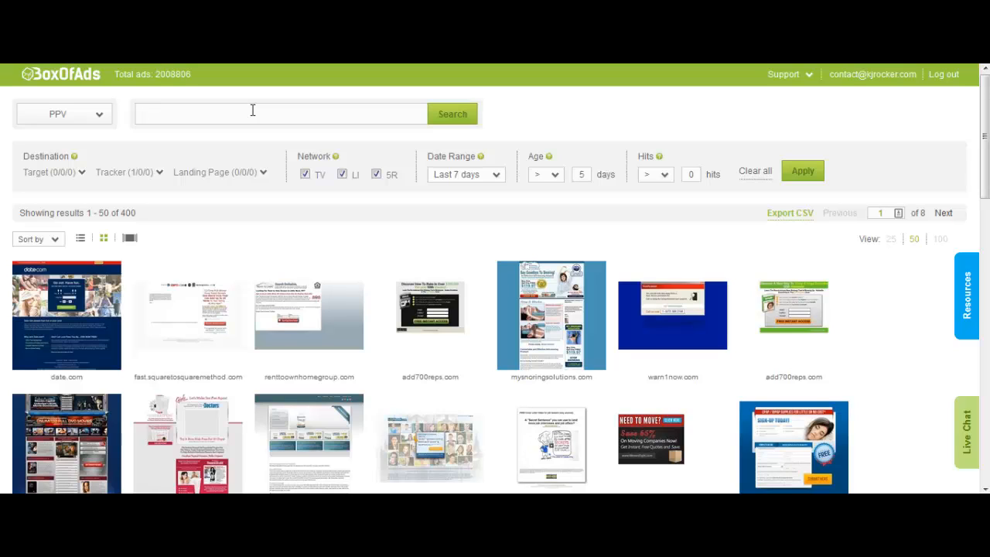
Step: Enter clickbank.com as the PPV search term and untick Tracker in the Destination filter
{"action": "type", "text": "cpv"}
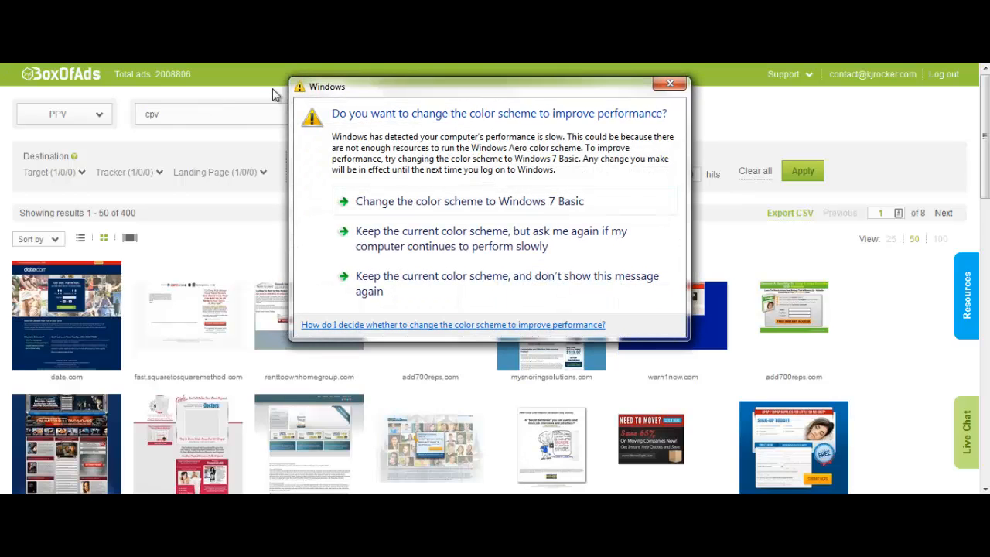
{"action": "left_click", "coordinate": [669, 83]}
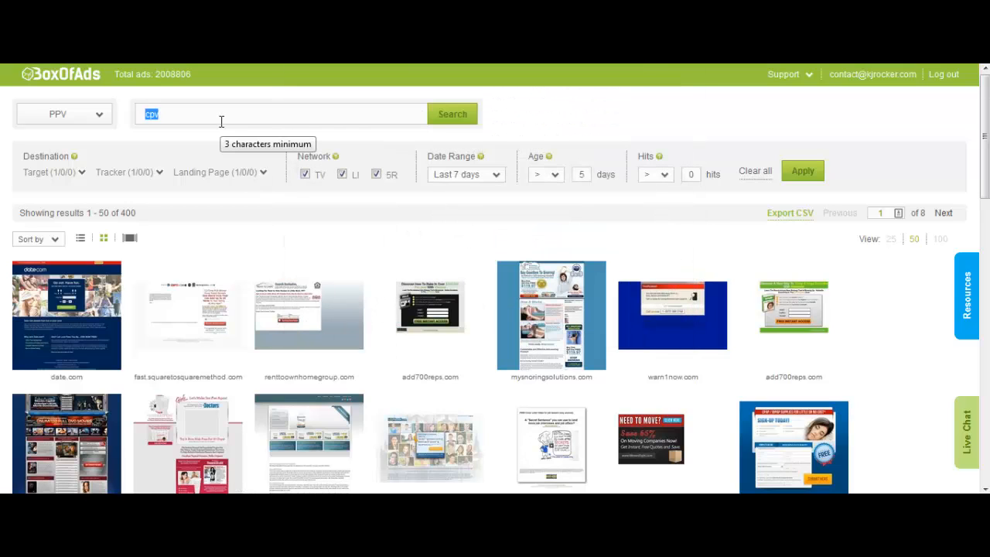
{"action": "type", "text": "clickbank.com"}
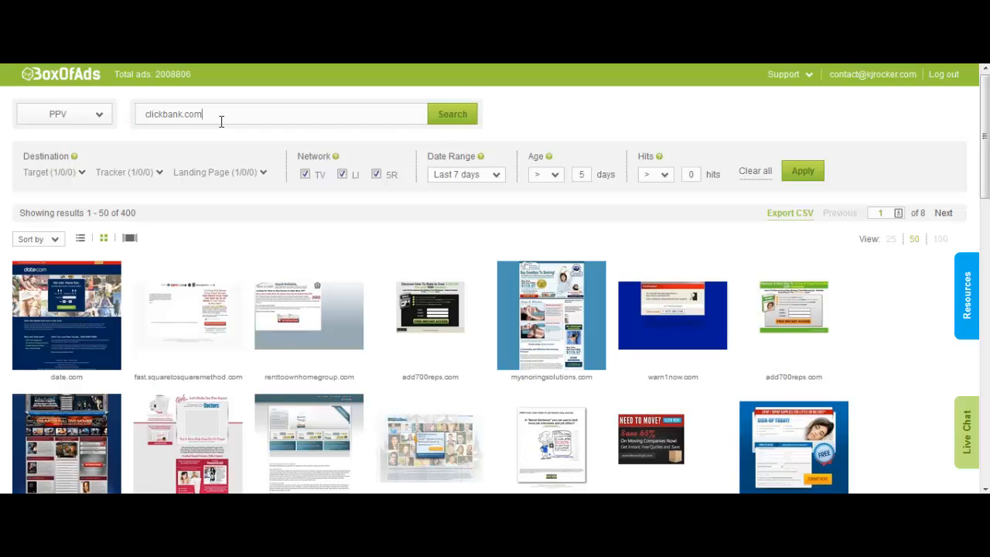
{"action": "left_click", "coordinate": [452, 115]}
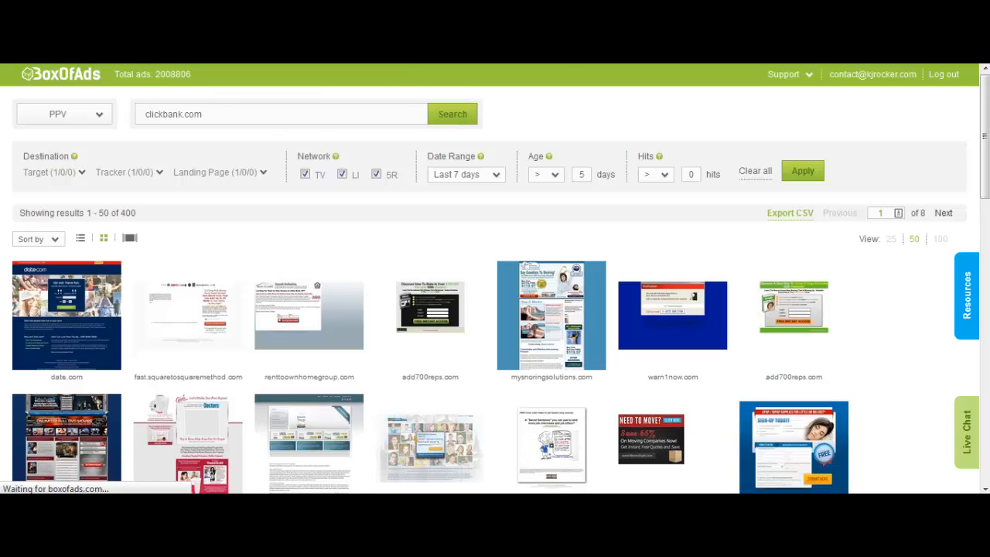
{"action": "mouse_move", "coordinate": [132, 182]}
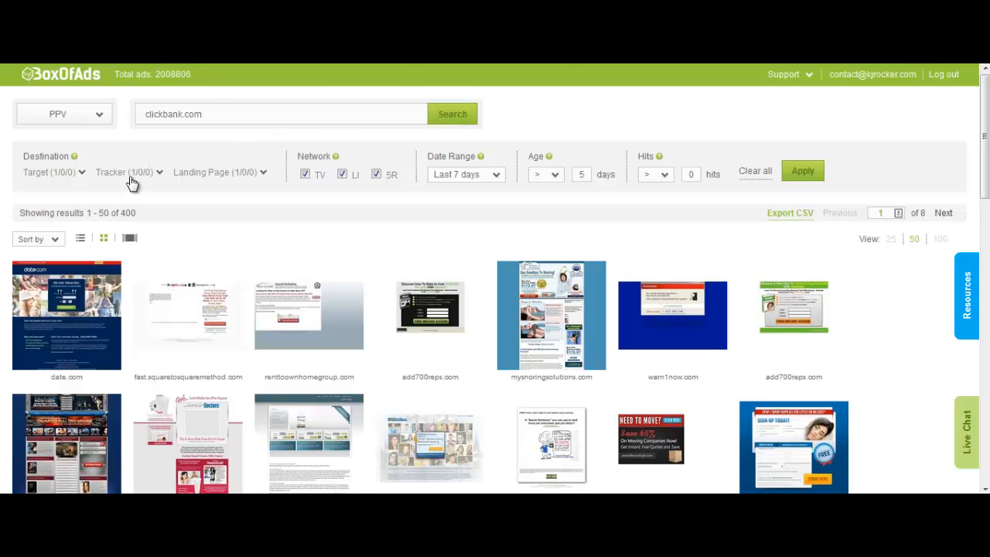
{"action": "left_click", "coordinate": [124, 171]}
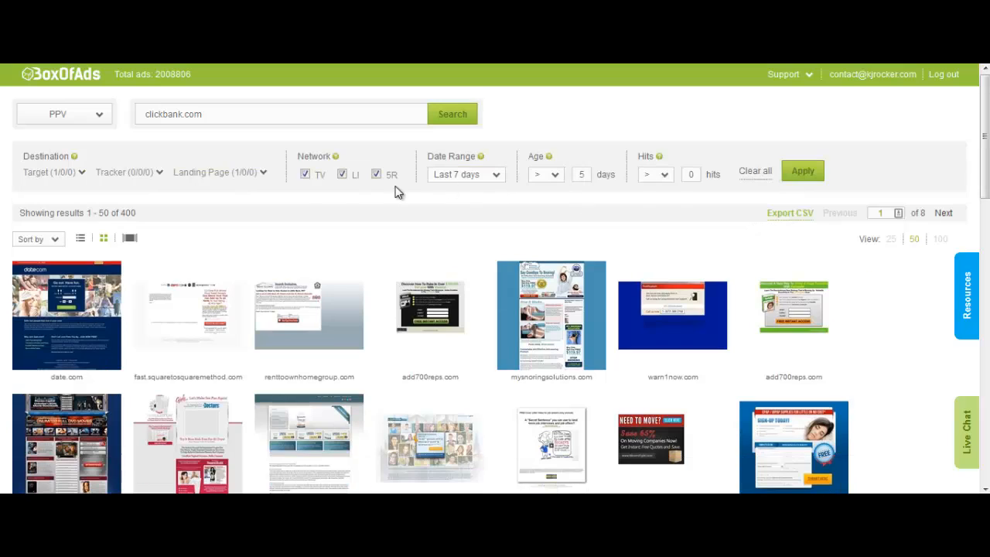
Step: Clear clickbank.com from the Landing Page filter and run the search on target only
{"action": "left_click", "coordinate": [220, 172]}
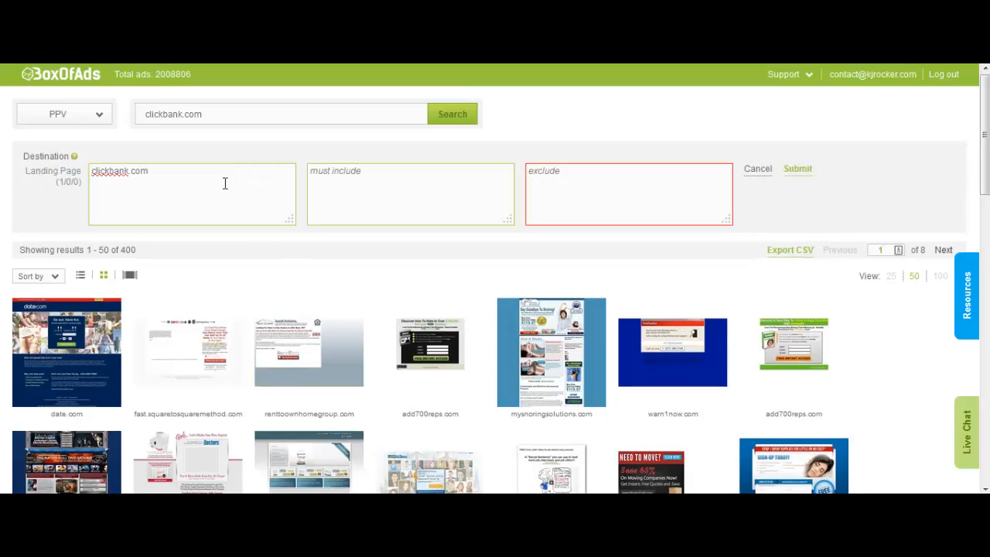
{"action": "key", "text": "Backspace"}
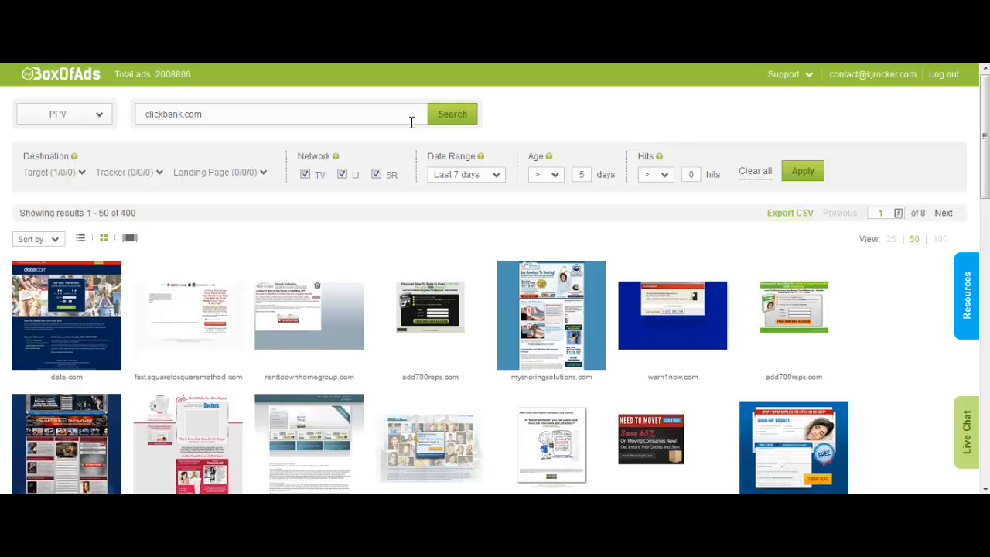
{"action": "left_click", "coordinate": [452, 114]}
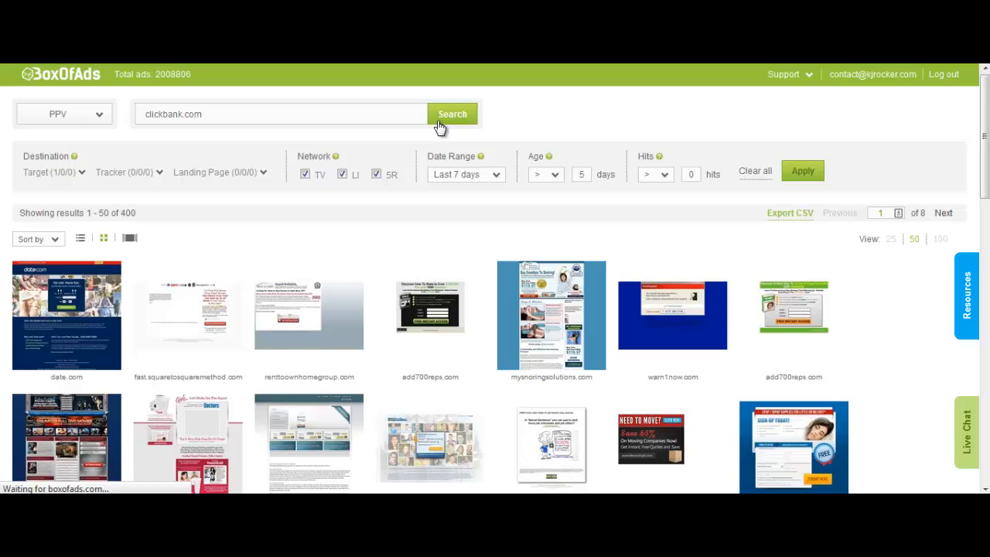
{"action": "mouse_move", "coordinate": [538, 169]}
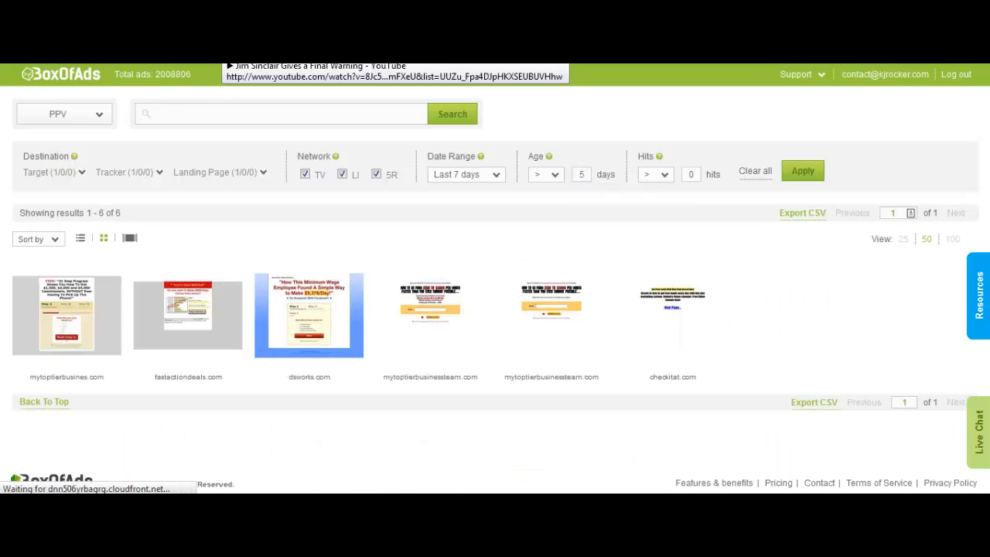
Step: View the six clickbank.com results, then return to the main search page via the BoxOfAds logo
{"action": "left_click", "coordinate": [67, 315]}
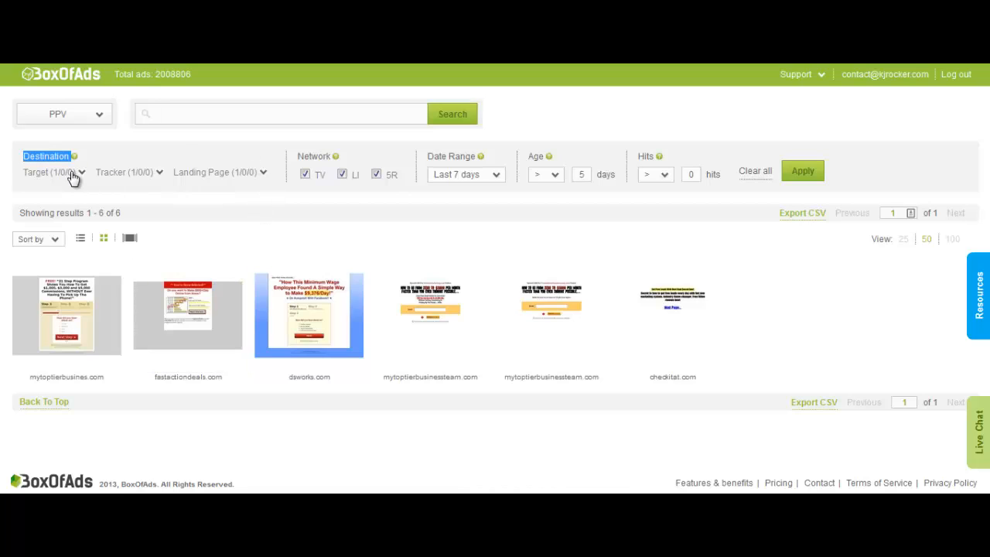
{"action": "left_click", "coordinate": [50, 171]}
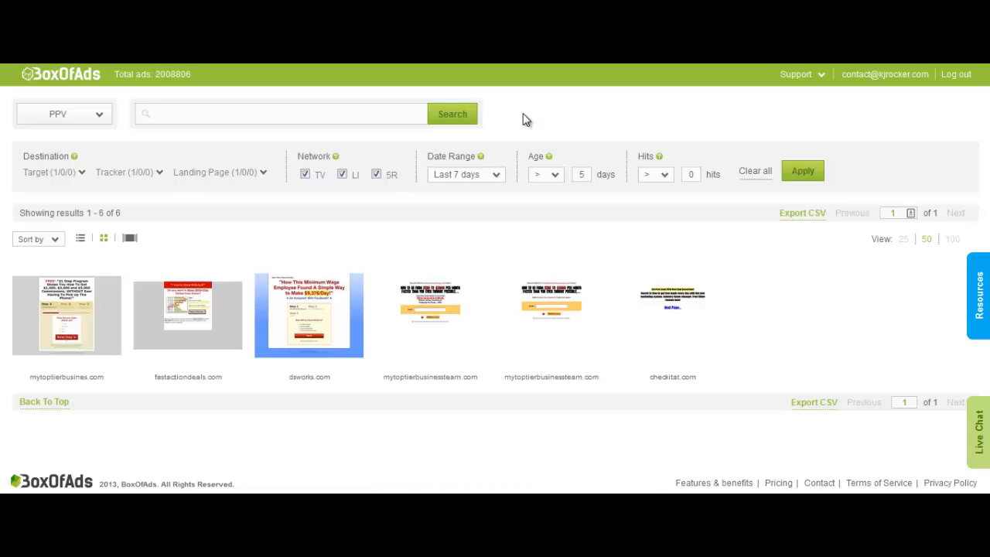
{"action": "mouse_move", "coordinate": [70, 69]}
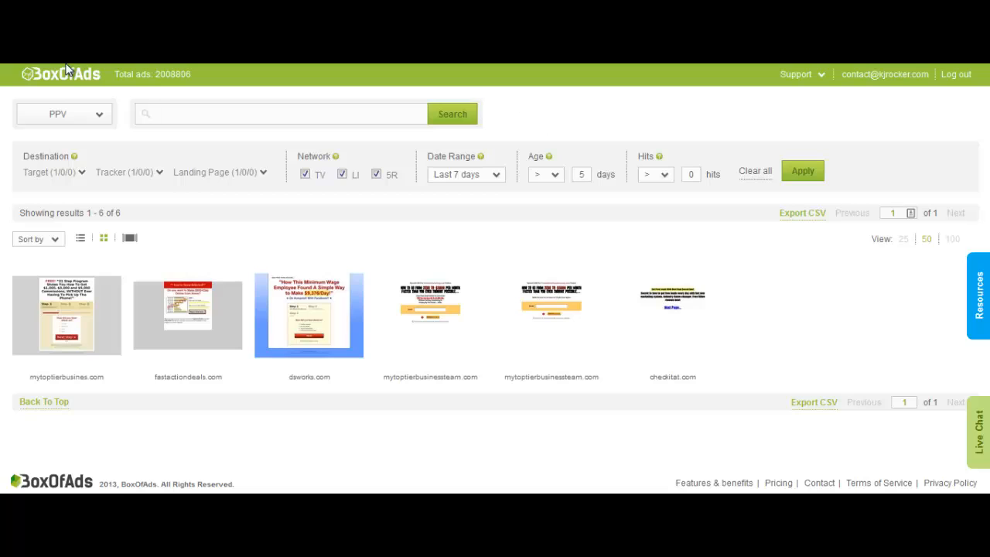
{"action": "left_click", "coordinate": [60, 74]}
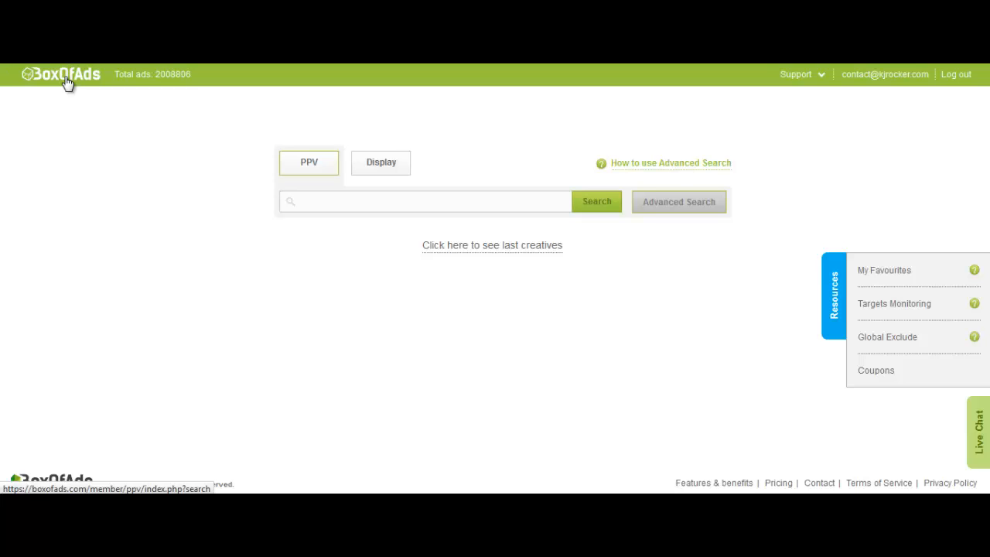
{"action": "mouse_move", "coordinate": [130, 71]}
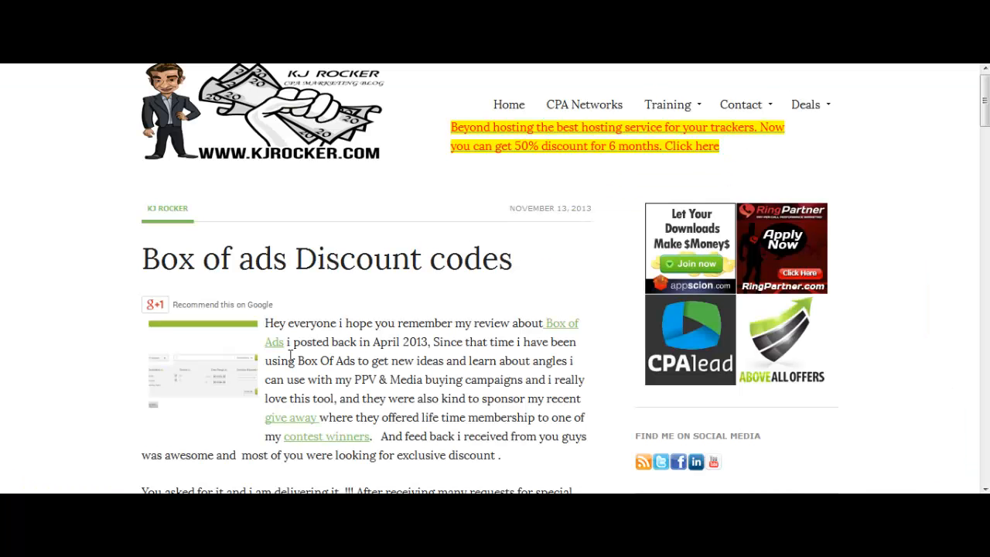
Step: Scroll the KJ Rocker 'Box of ads Discount codes' post down to the two $50 discount offers
{"action": "scroll", "scroll_direction": "down", "scroll_amount": 3}
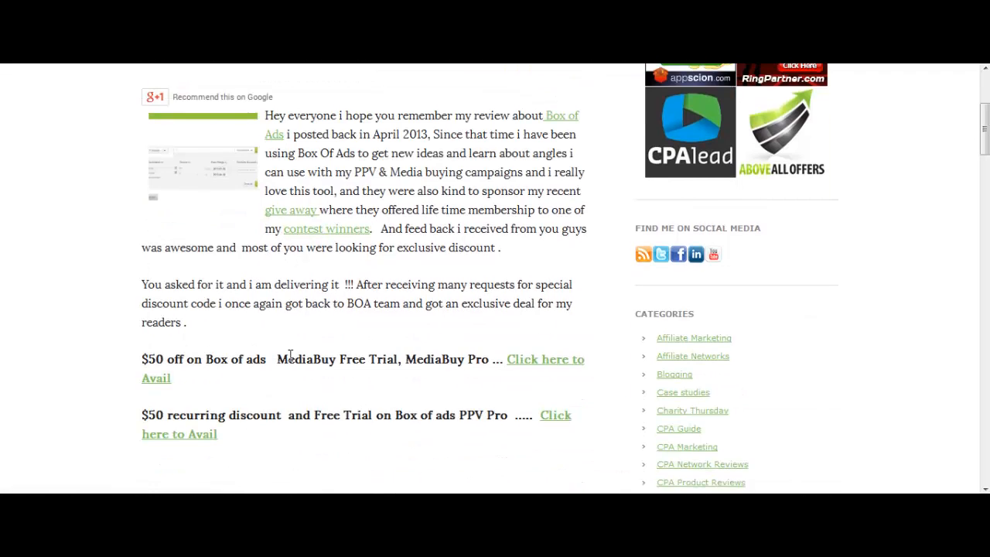
{"action": "scroll", "scroll_direction": "down", "scroll_amount": 3}
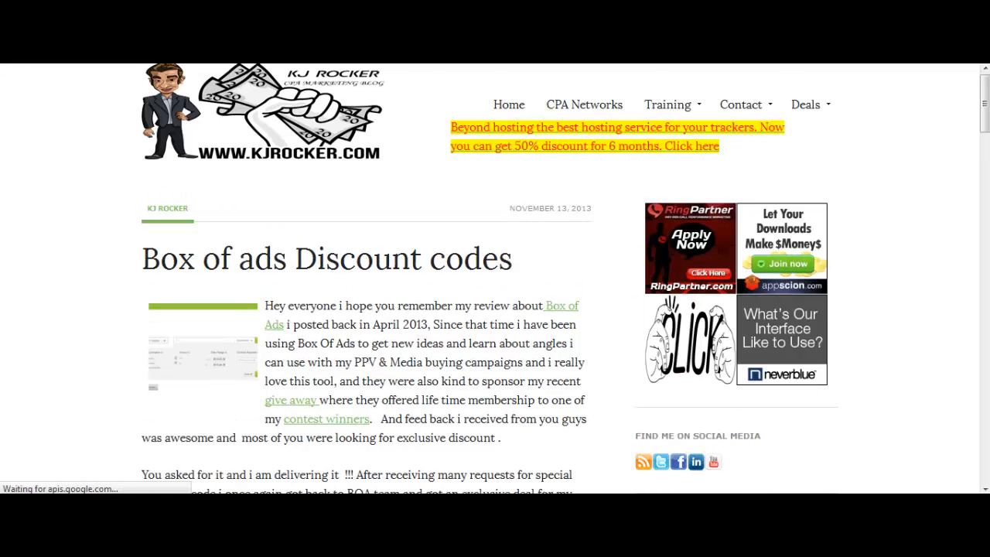
{"action": "scroll", "scroll_direction": "down", "scroll_amount": 3}
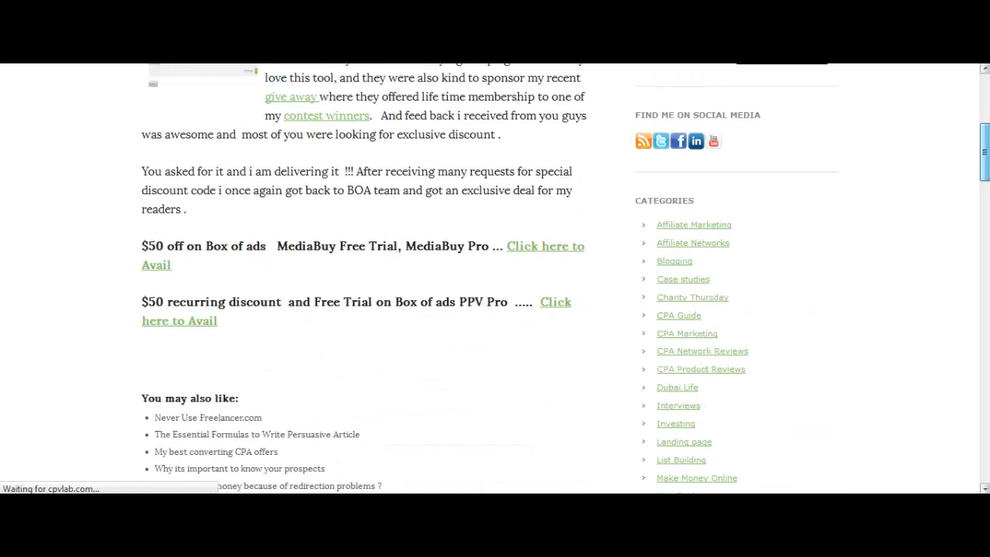
{"action": "mouse_move", "coordinate": [168, 333]}
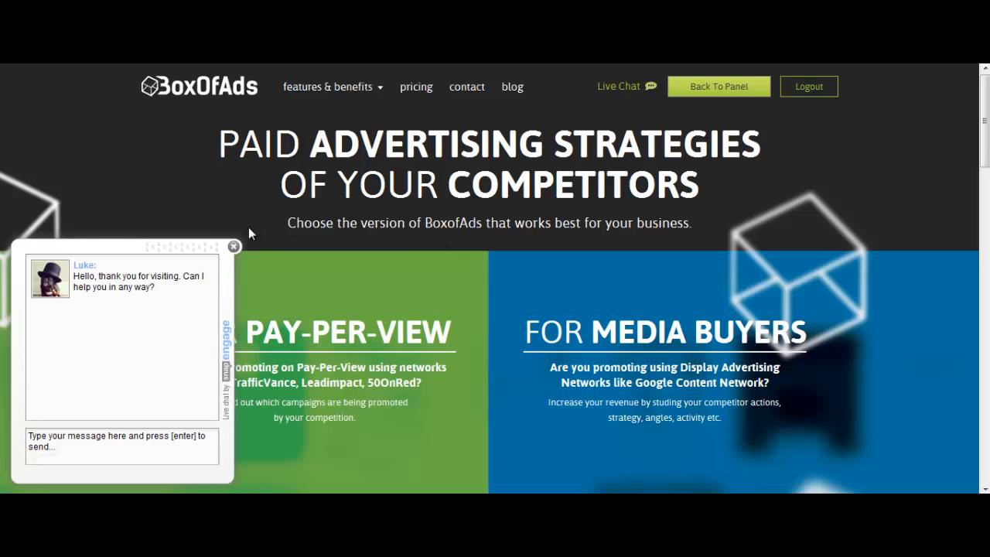
Step: Close the live chat greeting popup on the BoxOfAds homepage
{"action": "left_click", "coordinate": [233, 246]}
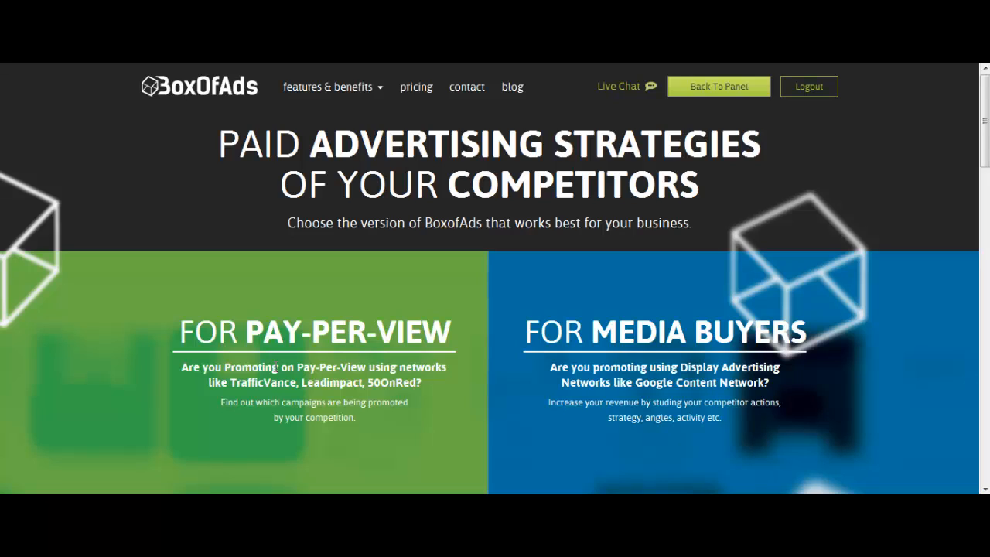
{"action": "mouse_move", "coordinate": [331, 274]}
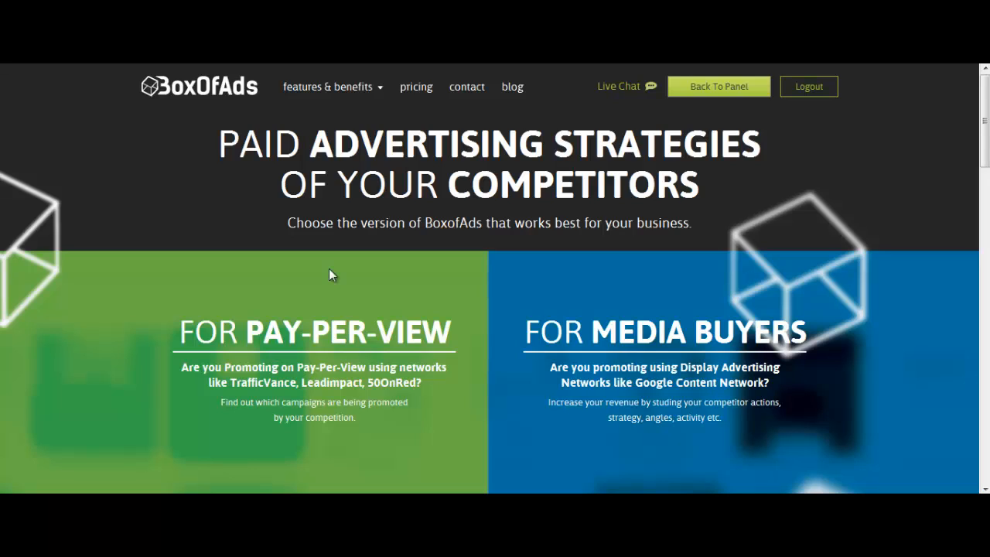
{"action": "mouse_move", "coordinate": [507, 487]}
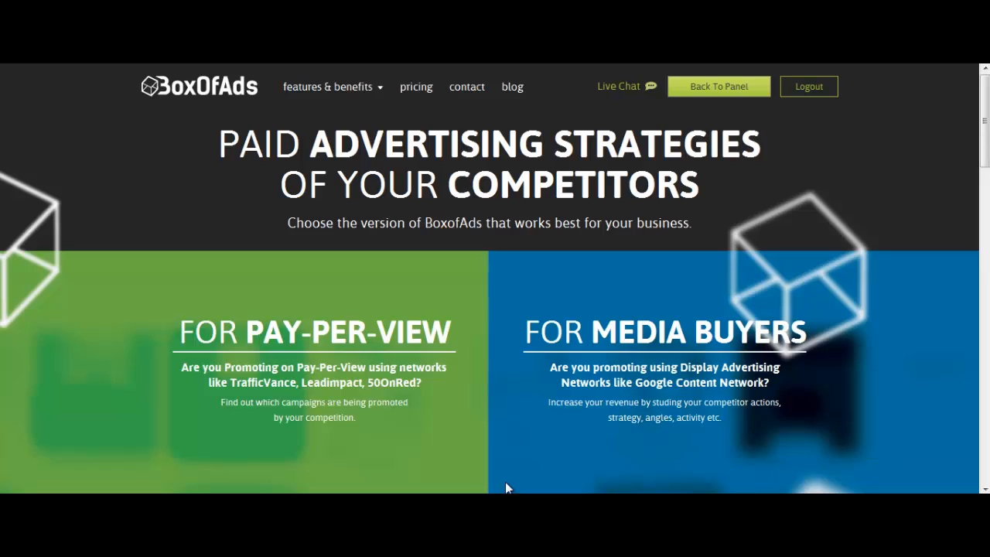